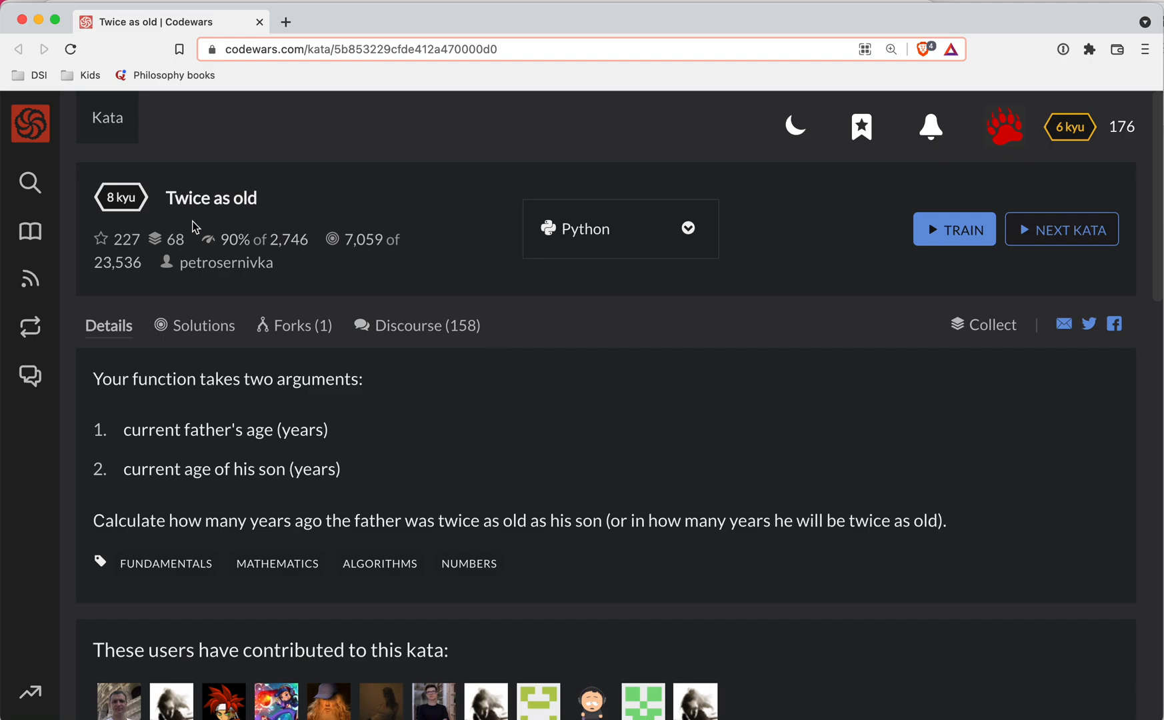
Step: Read the Twice as old kata description and start training on it
double_click(121, 198)
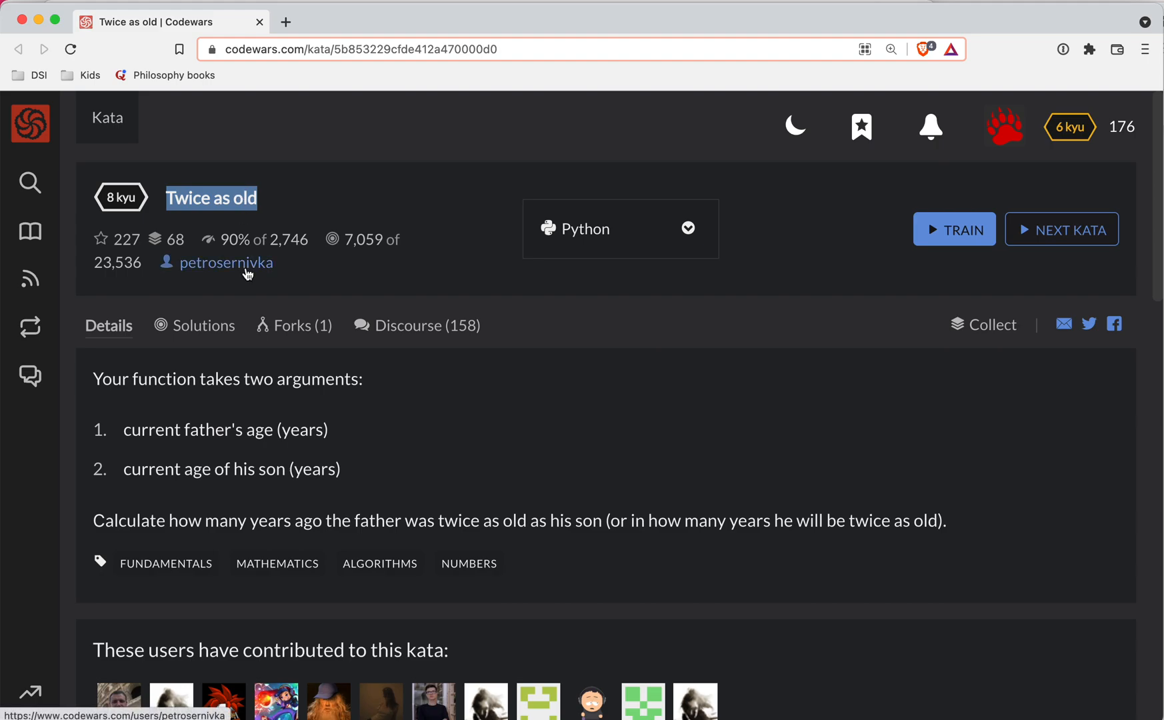
mouse_move(307, 451)
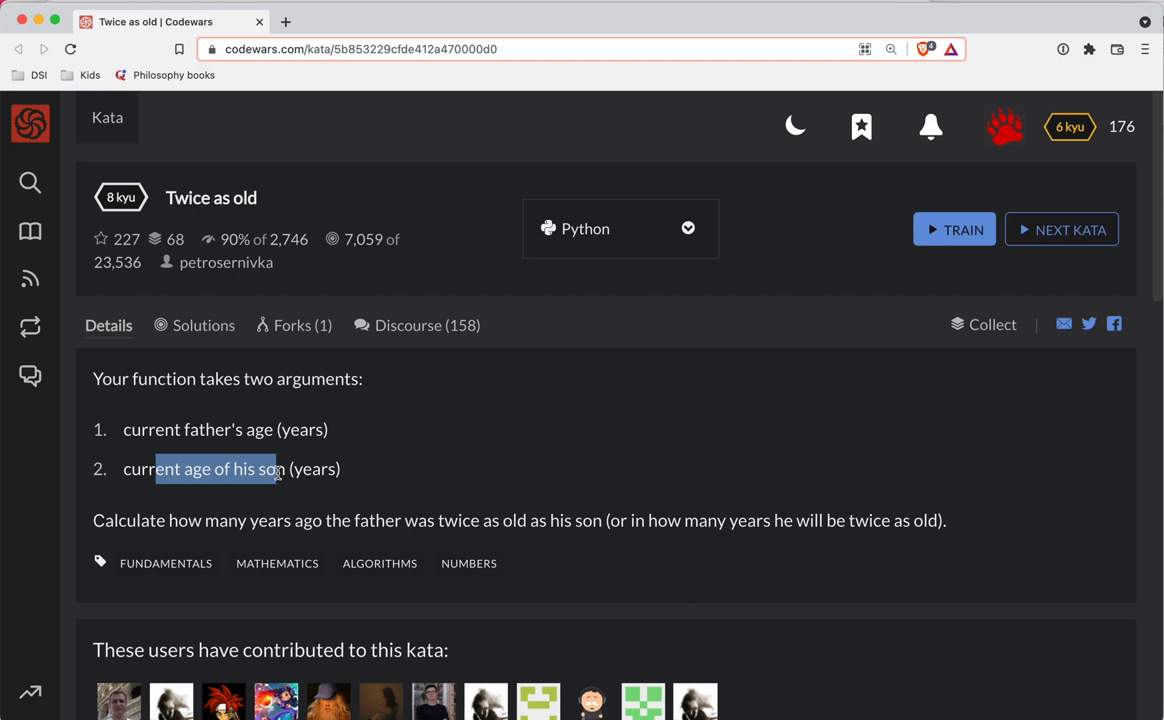
drag(200, 520, 458, 520)
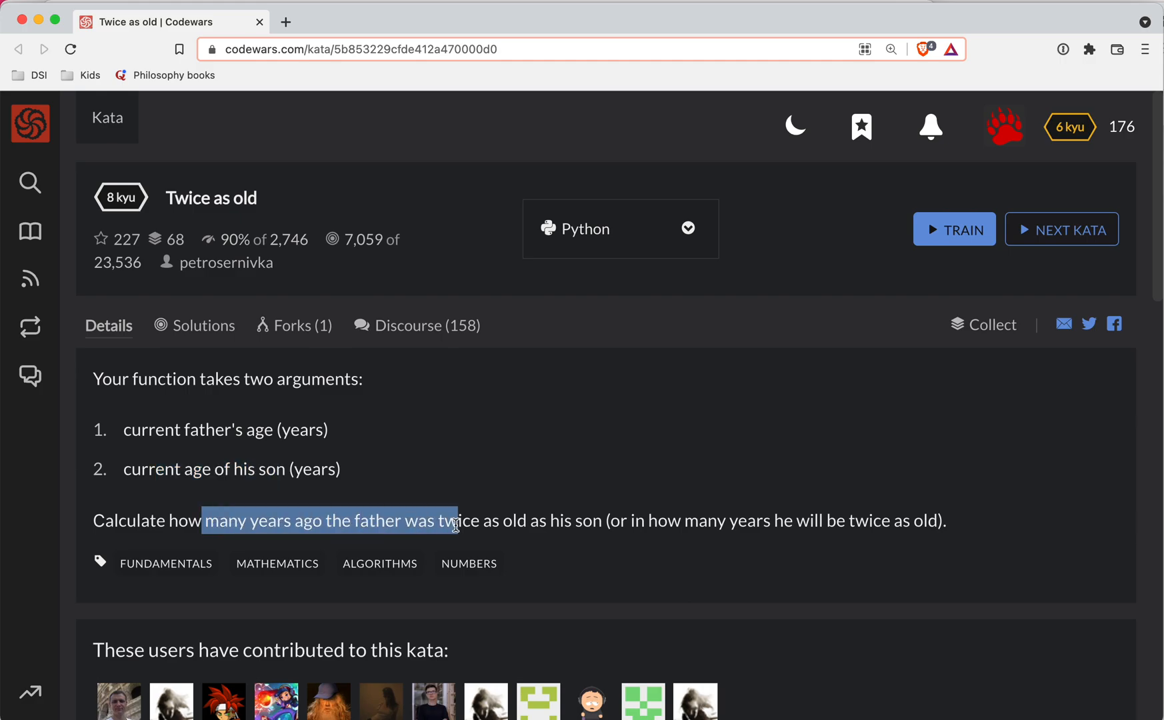
click(446, 521)
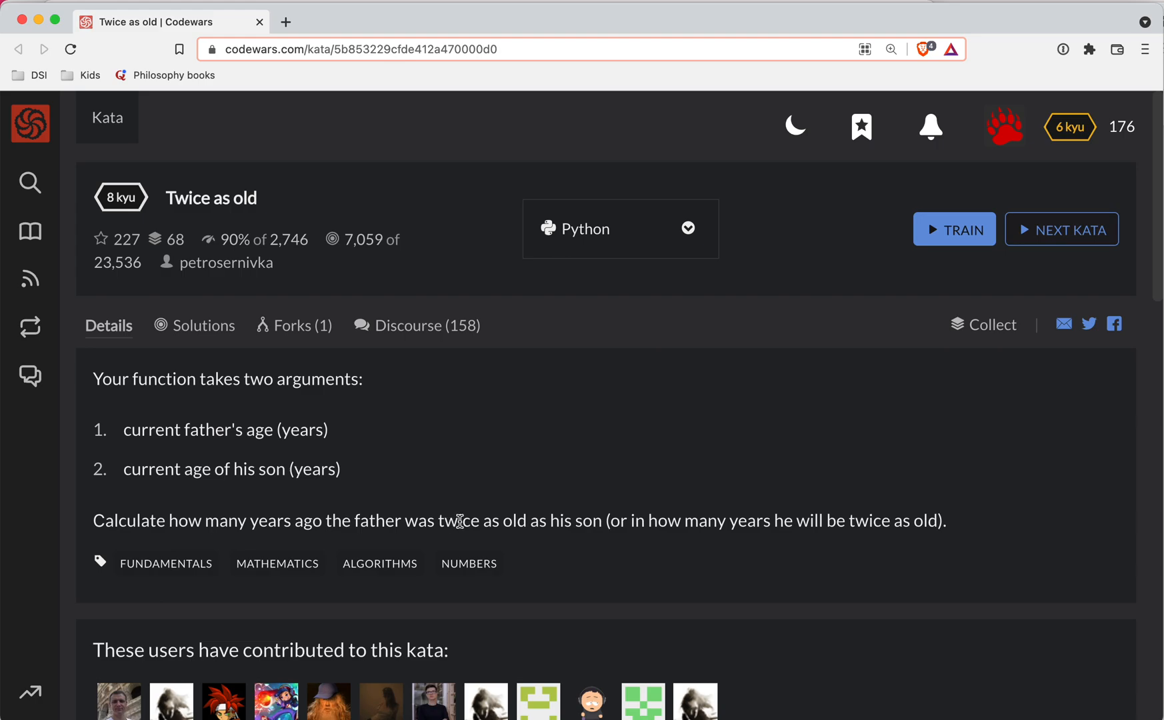
double_click(868, 520)
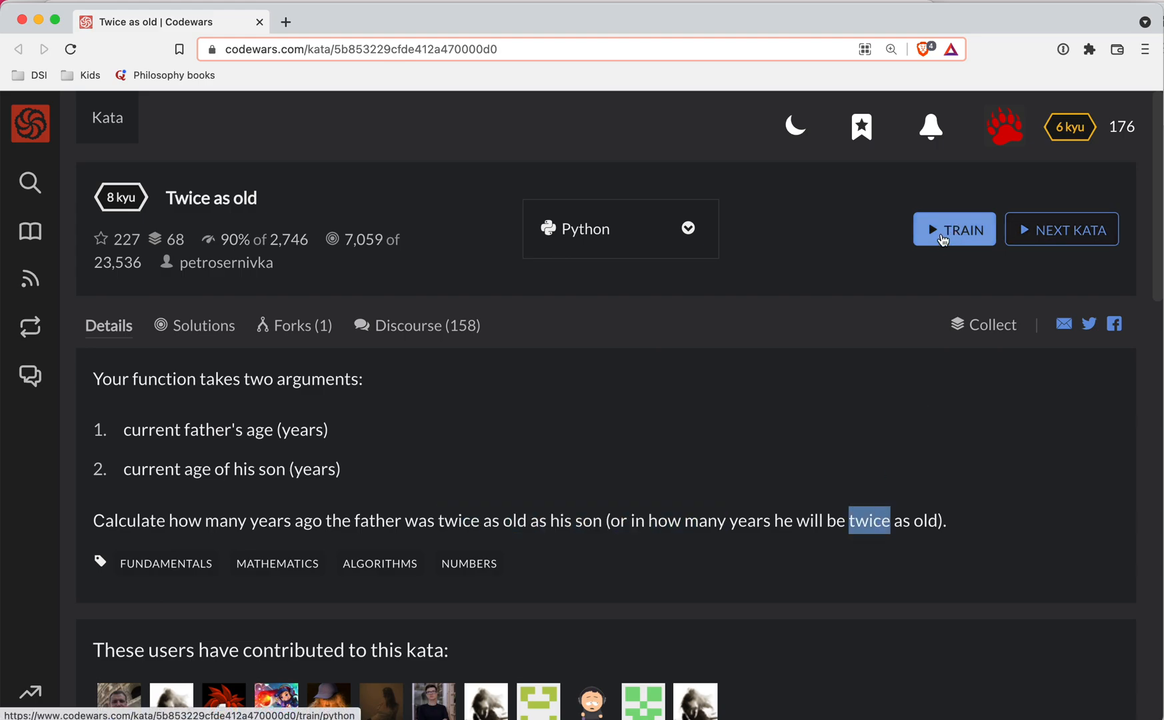
click(954, 228)
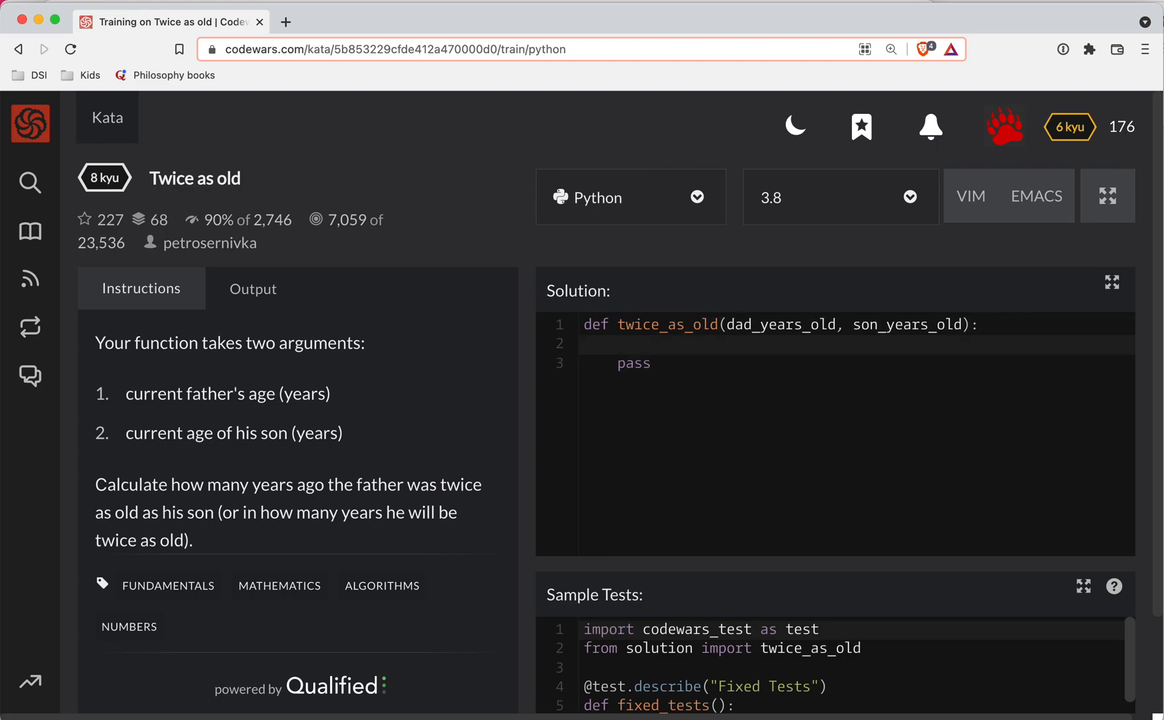
Step: Write 'age_at_birth = dad_years_old - son_years_old' as the first solution line
text(age_at)
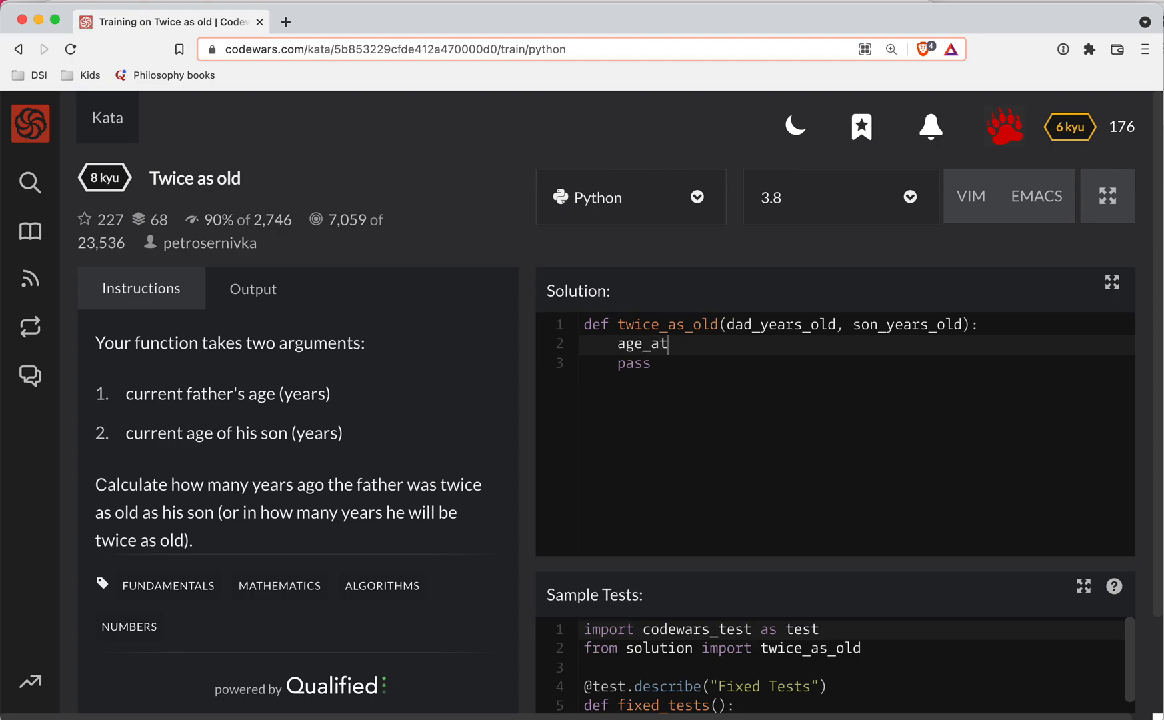
text(_birth =)
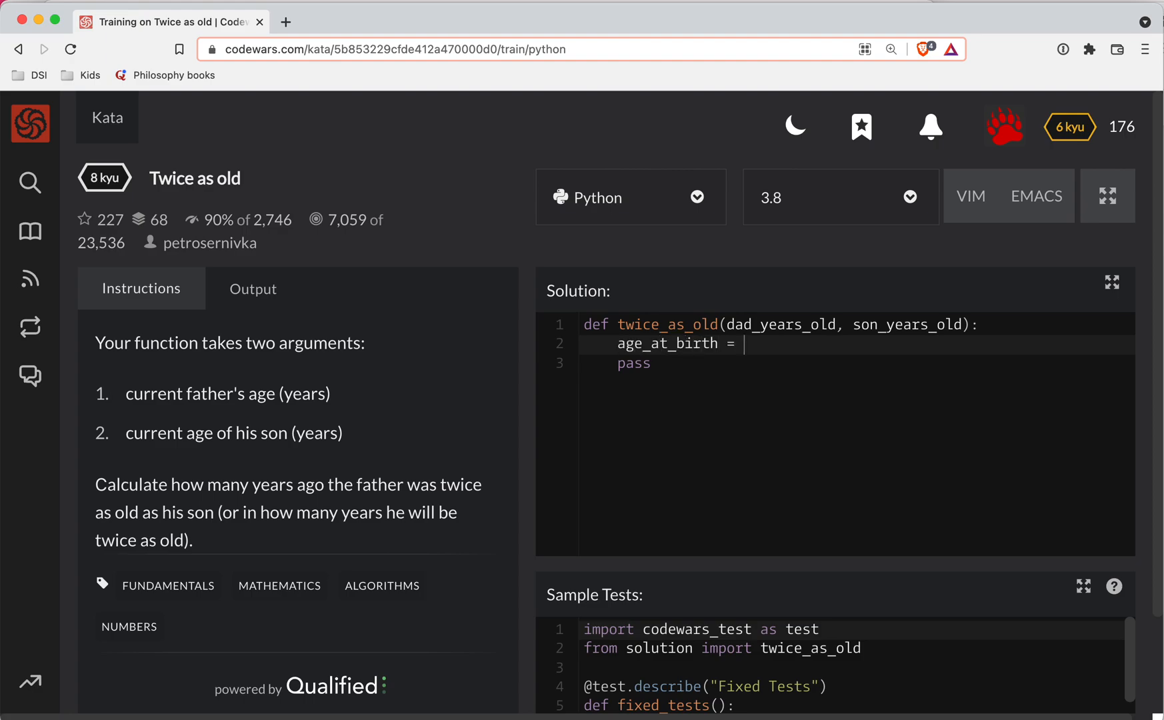
text(dad_yea)
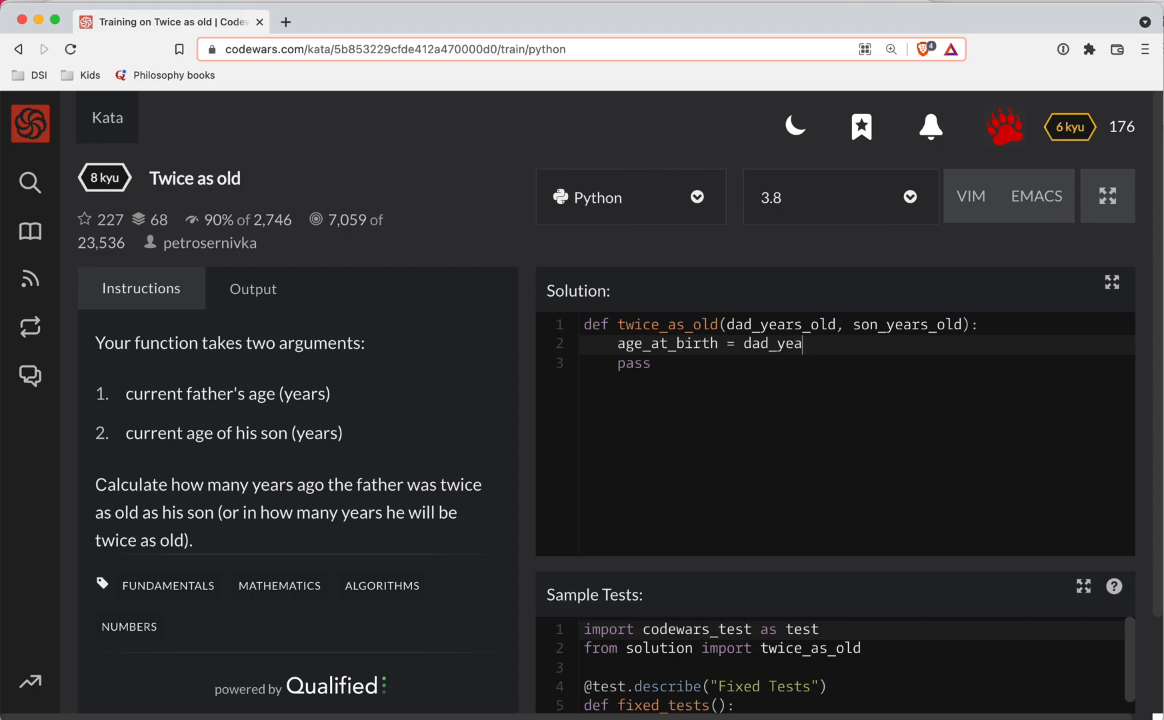
text(rs_old - so)
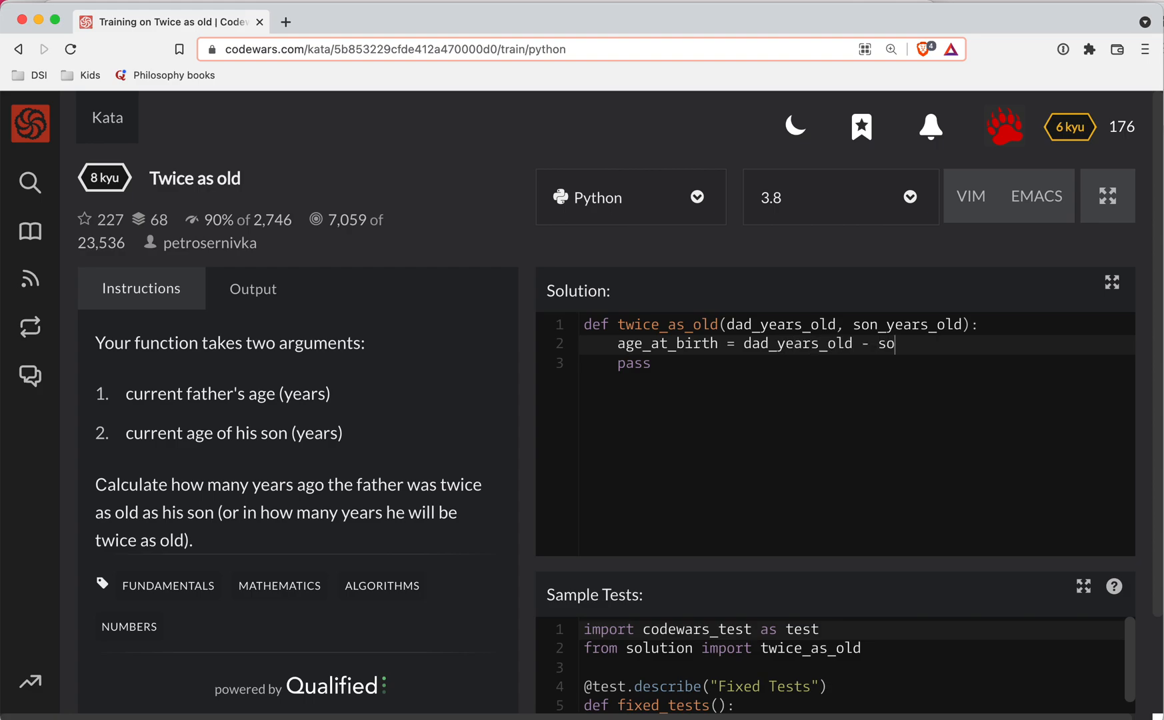
text(n_years_old)
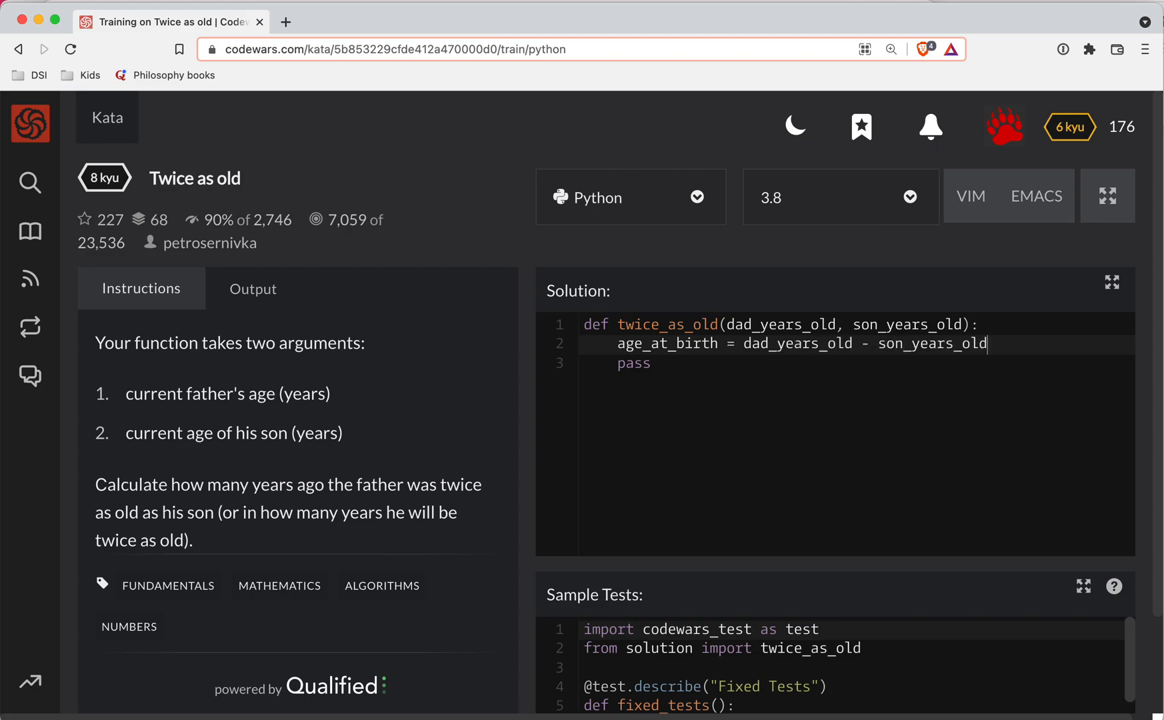
mouse_move(495, 368)
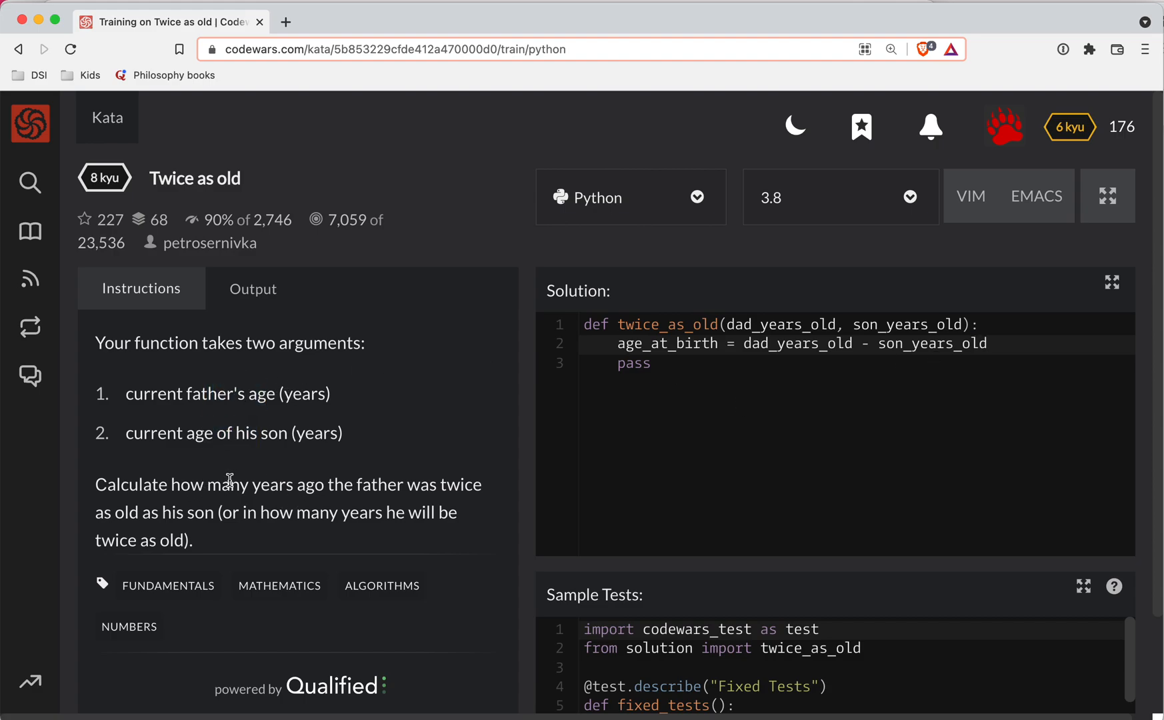
drag(231, 485, 407, 486)
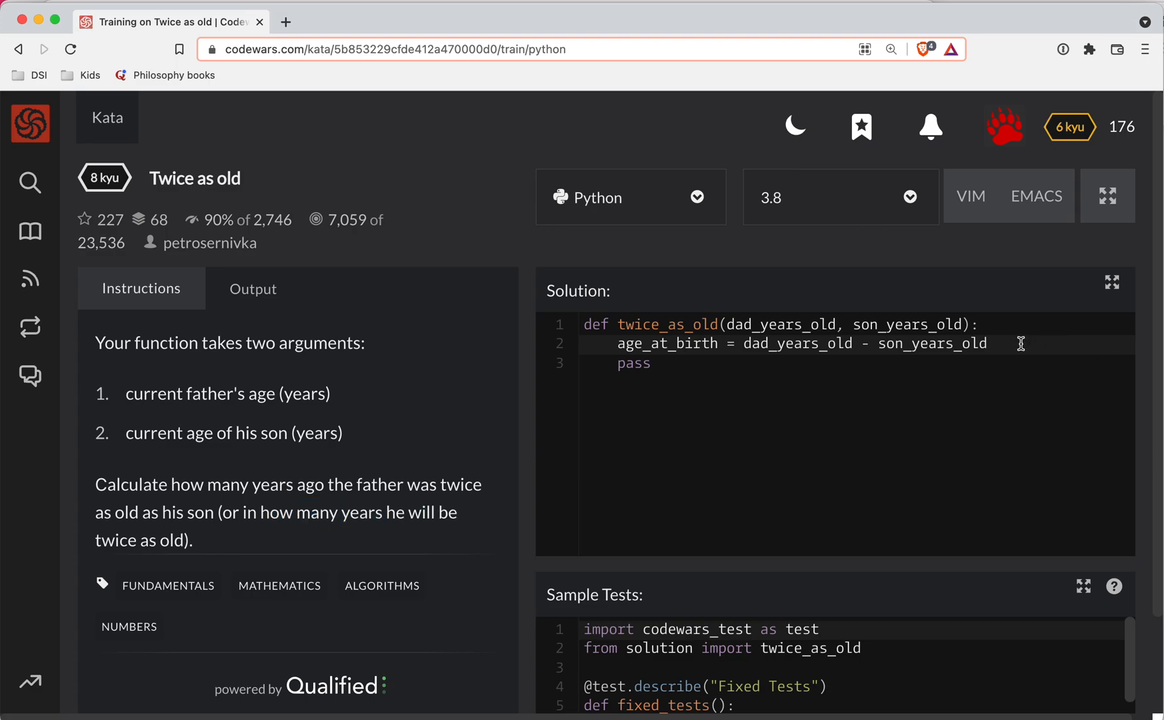
Step: Write 'twice_as_old = age_at_birth * 2' and begin an if statement below it
text(twice_a)
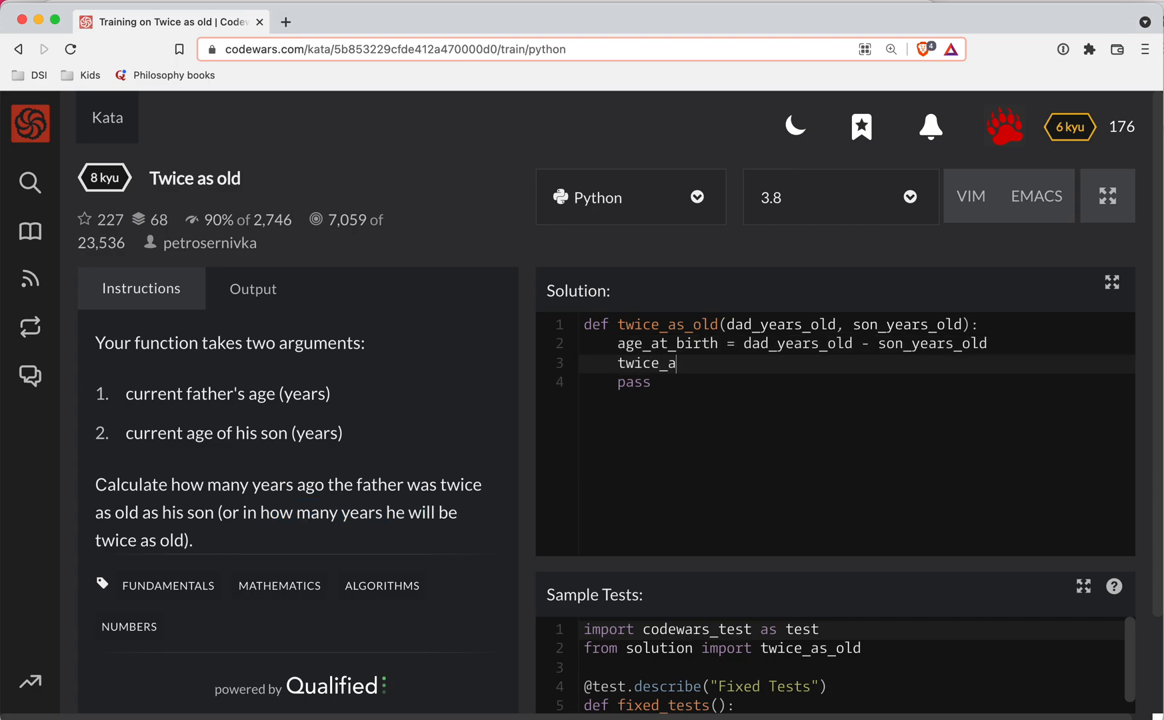
text(s_old = age)
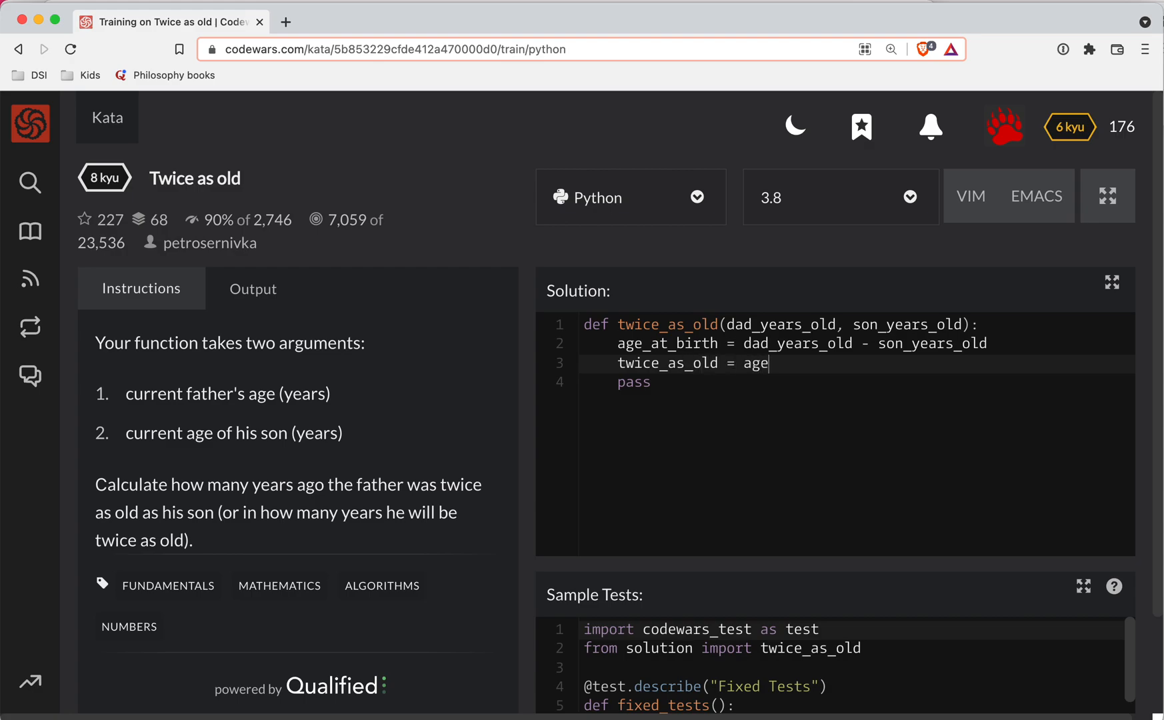
text(_at_birth *)
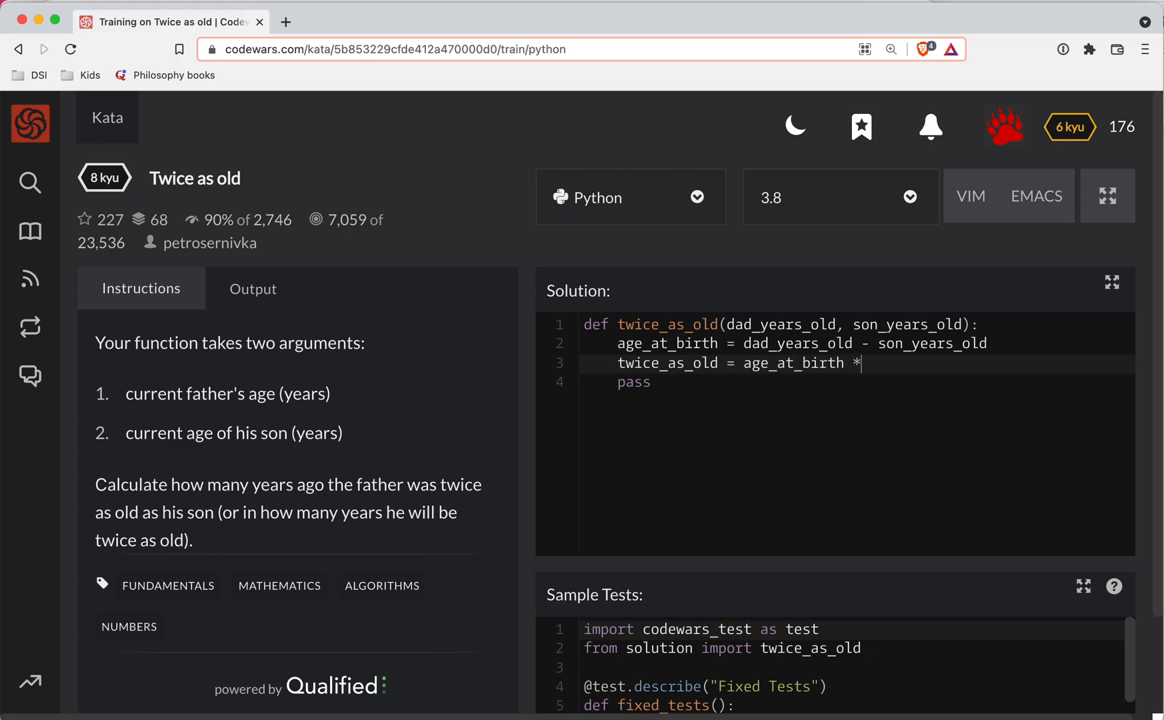
text(2)
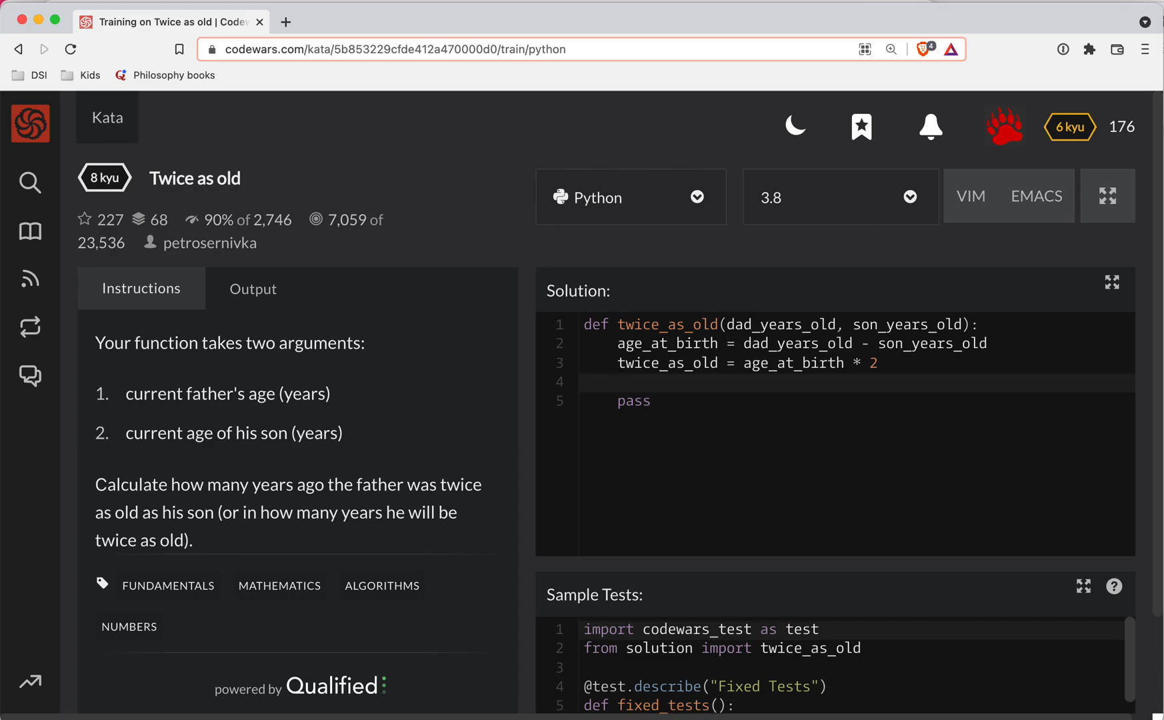
text(if)
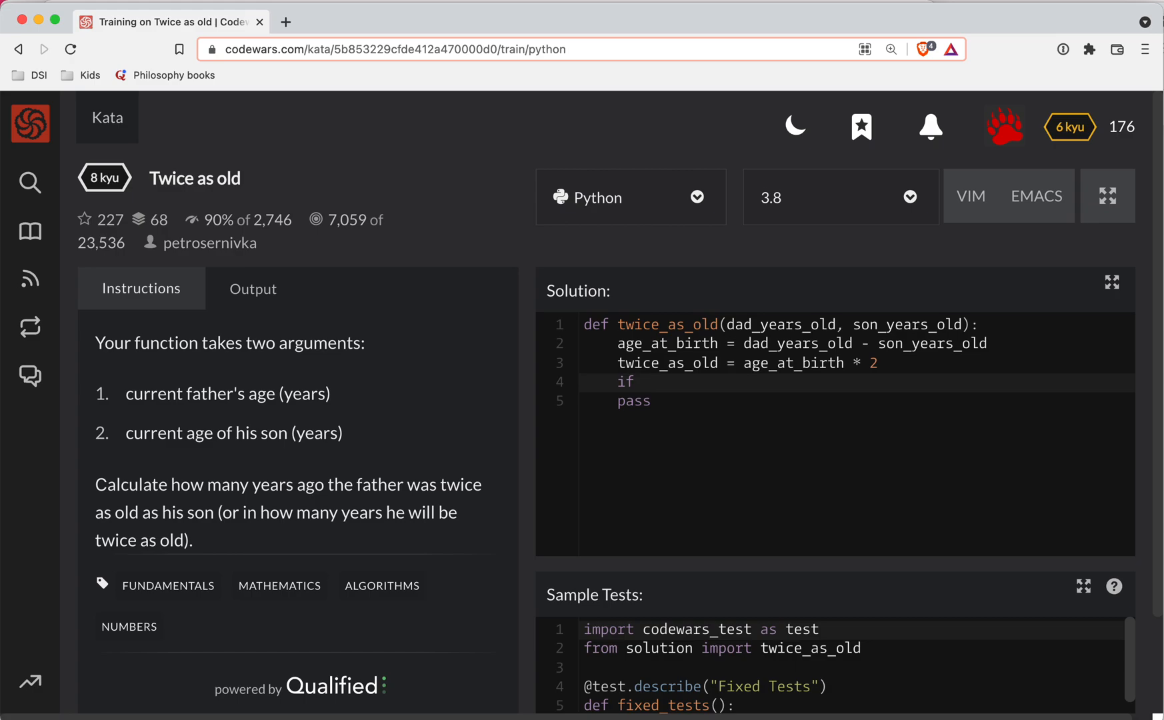
Step: Complete the condition 'if dad_years_old >= twice_as_old:'
click(643, 381)
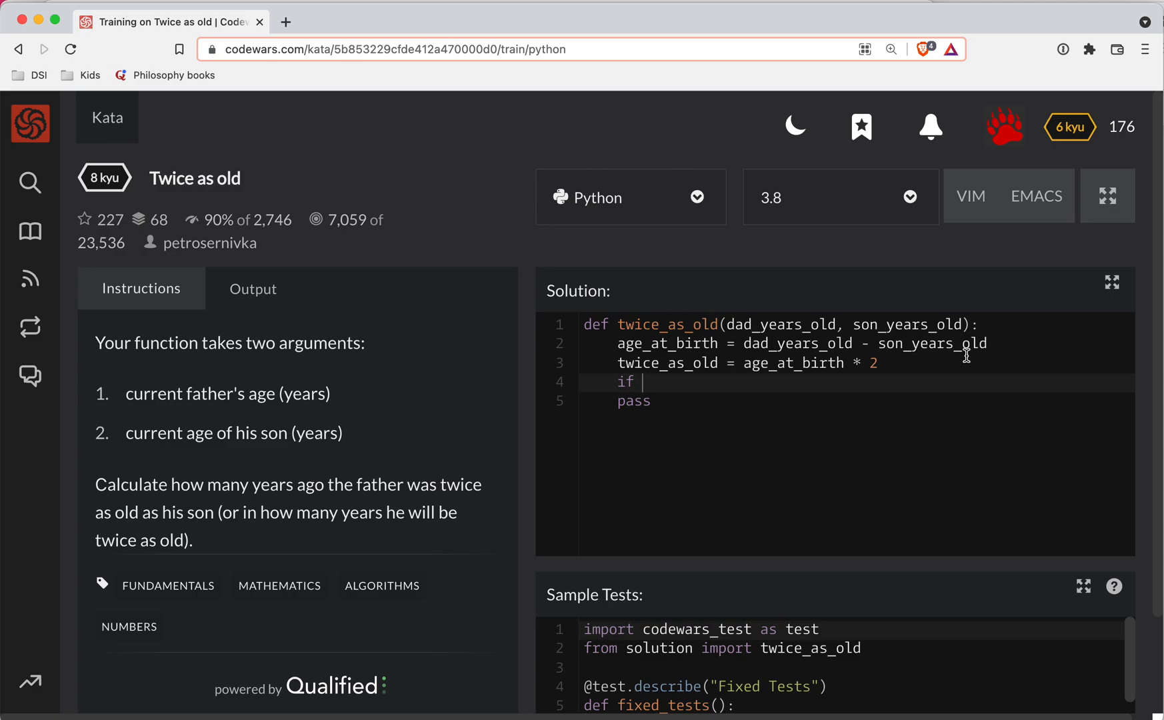
text(dad_years_old)
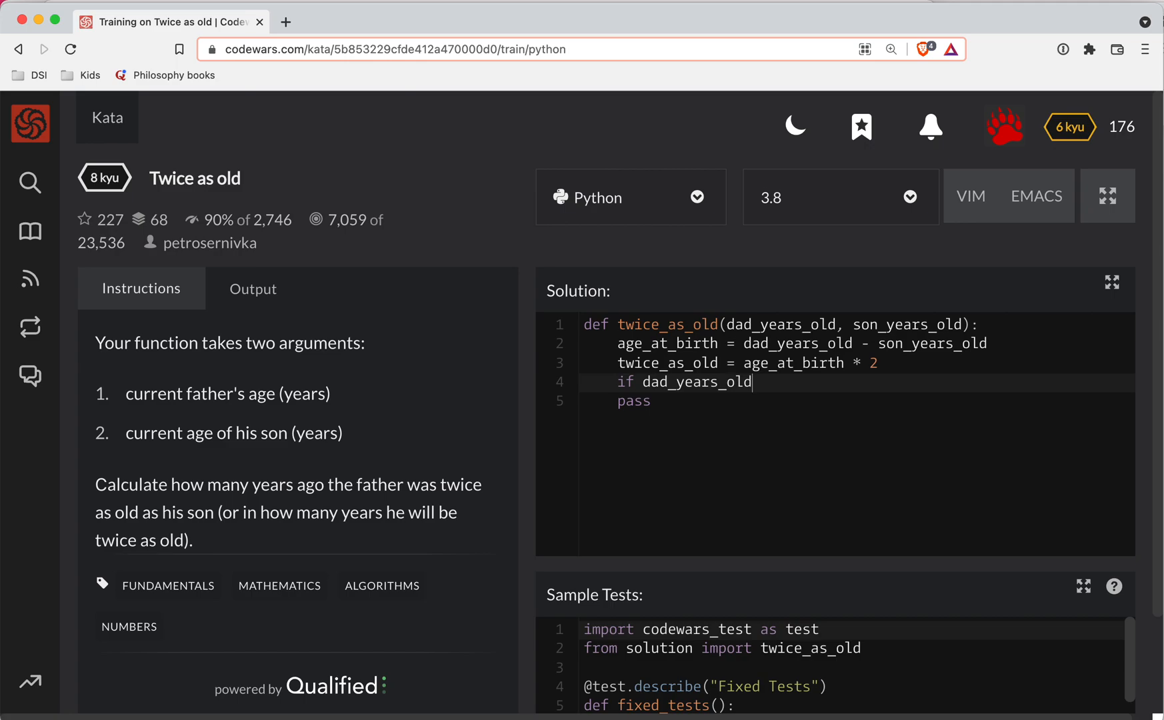
text(>)
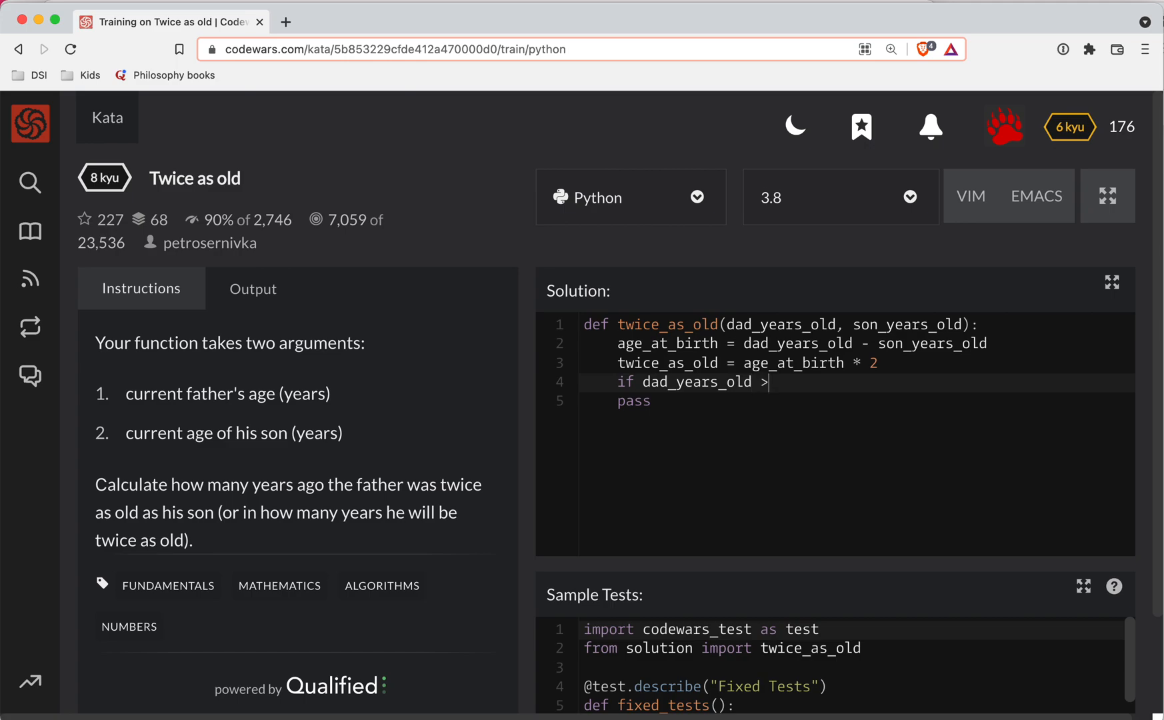
text(twice_a)
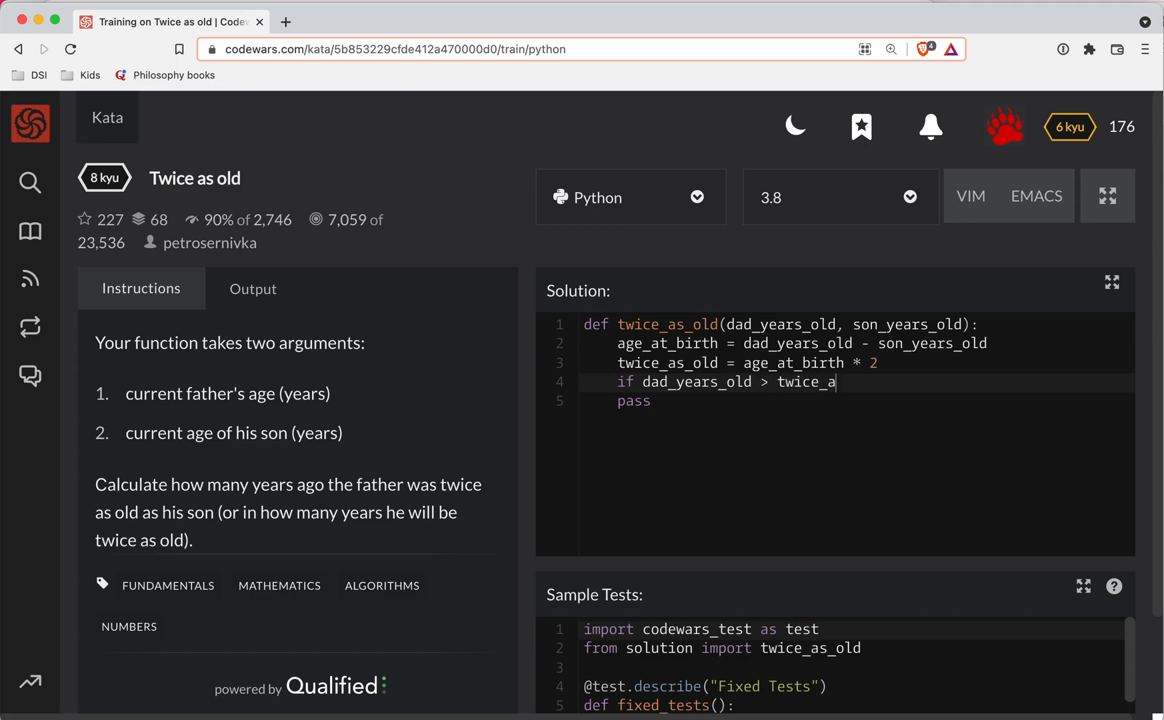
text(s_old)
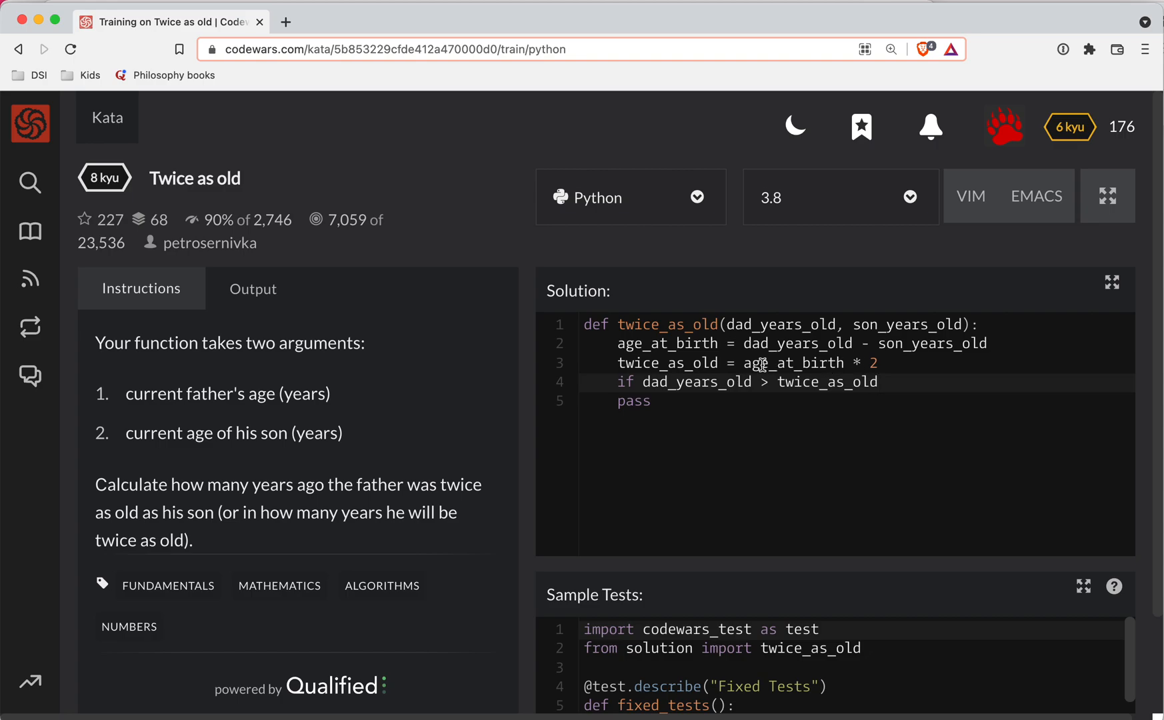
text(=)
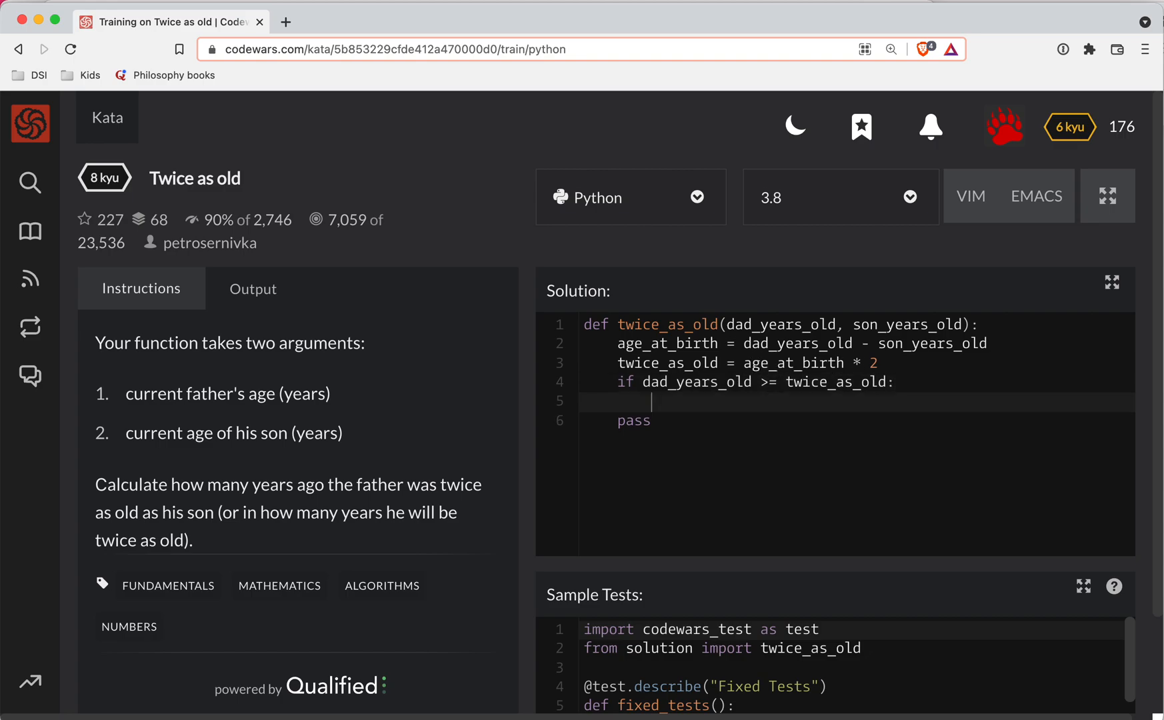
Step: Return dad_years_old - twice_as_old in the if branch and replace the leftover pass line
text(return)
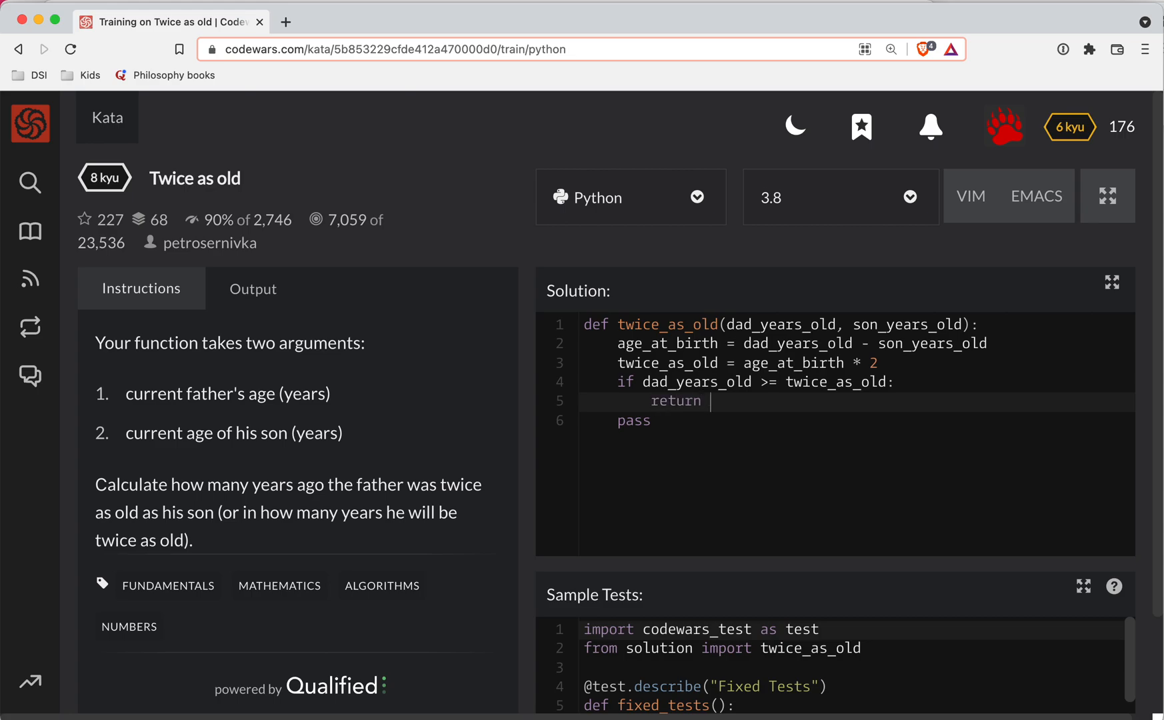
text(dad)
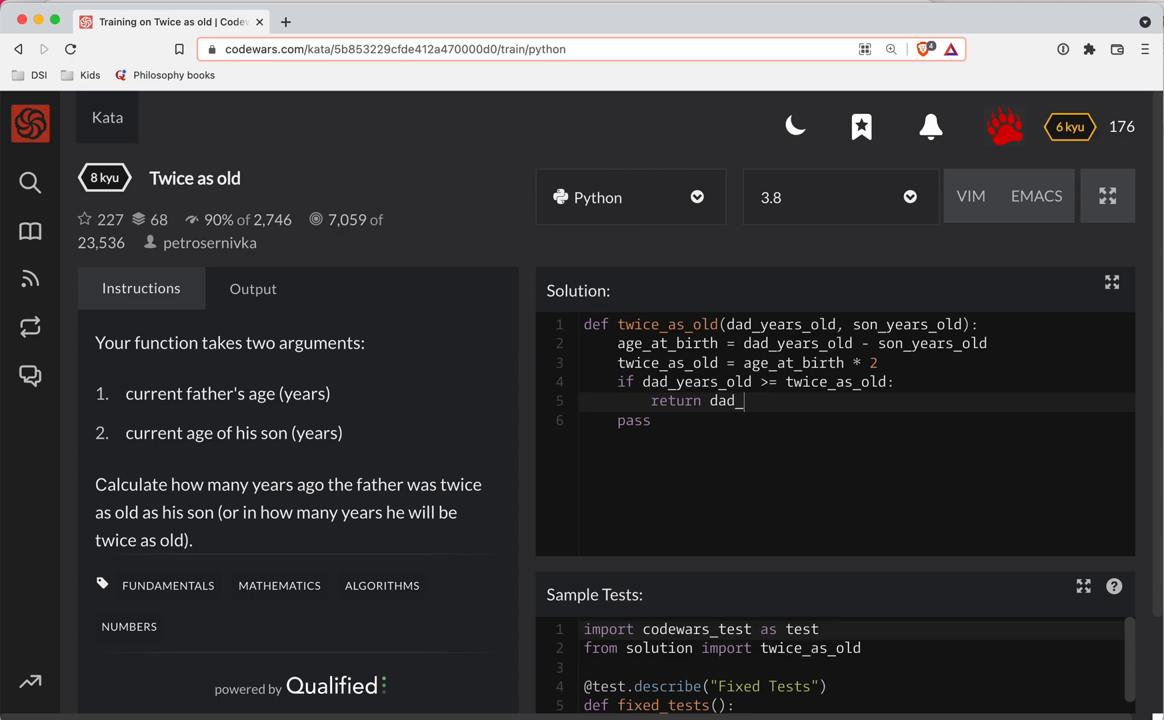
text(_years_old -)
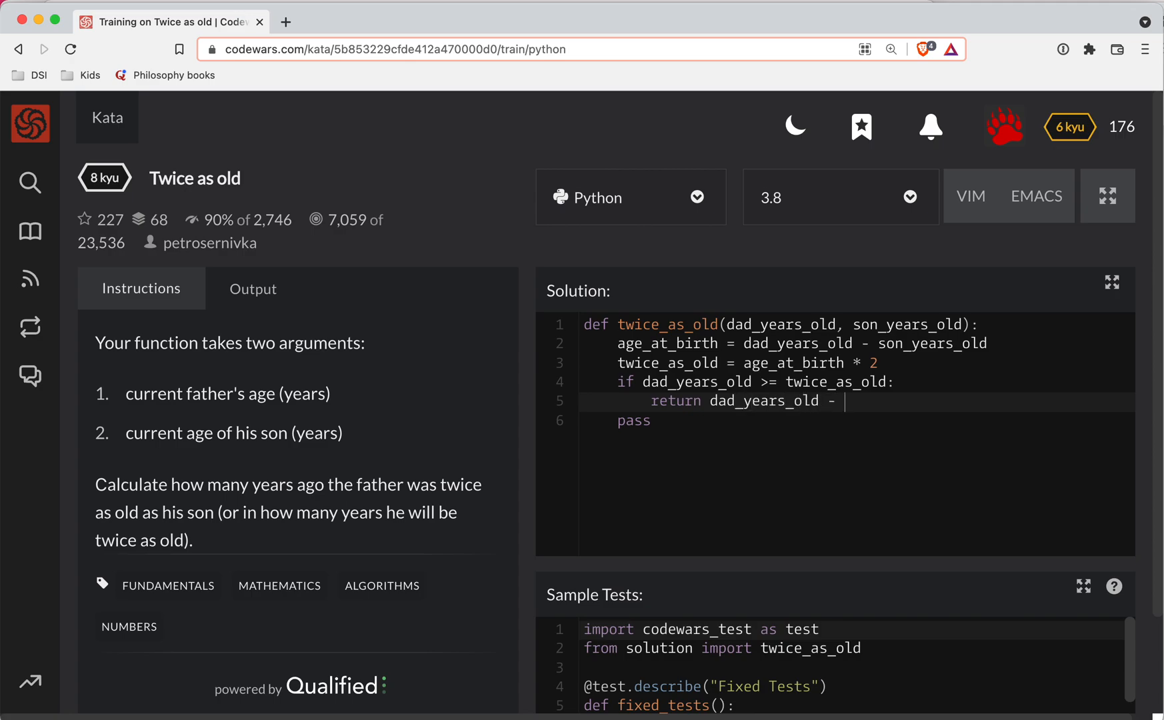
text(twice_a)
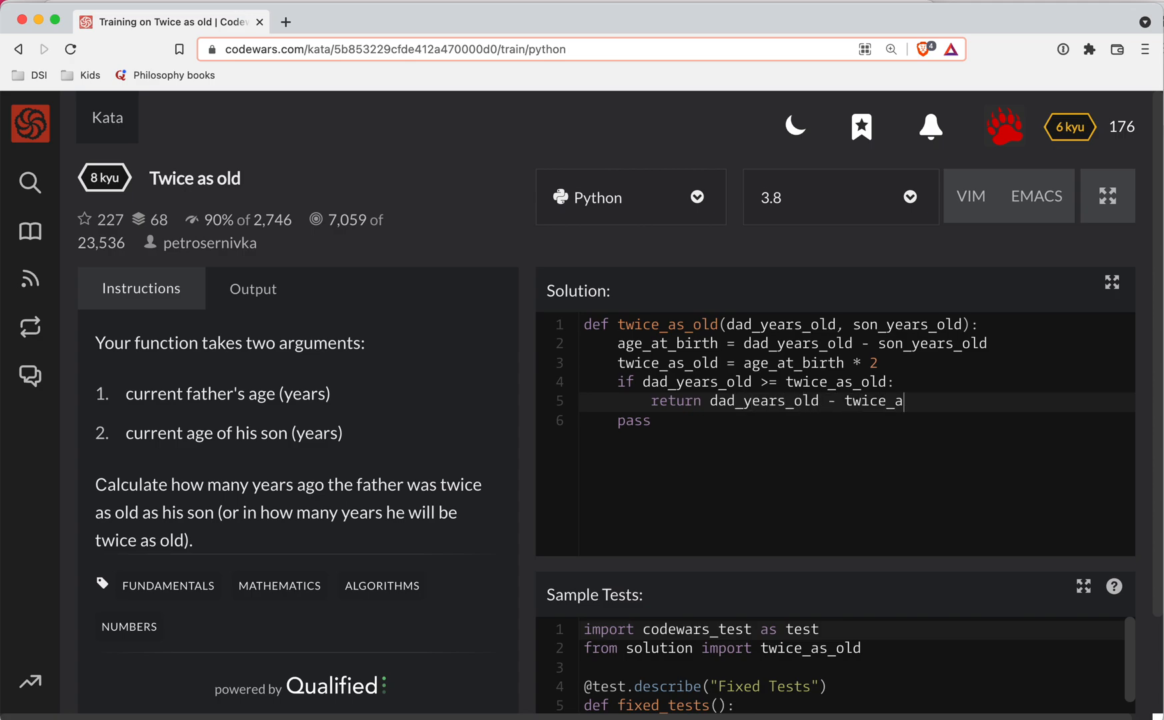
text(s_old)
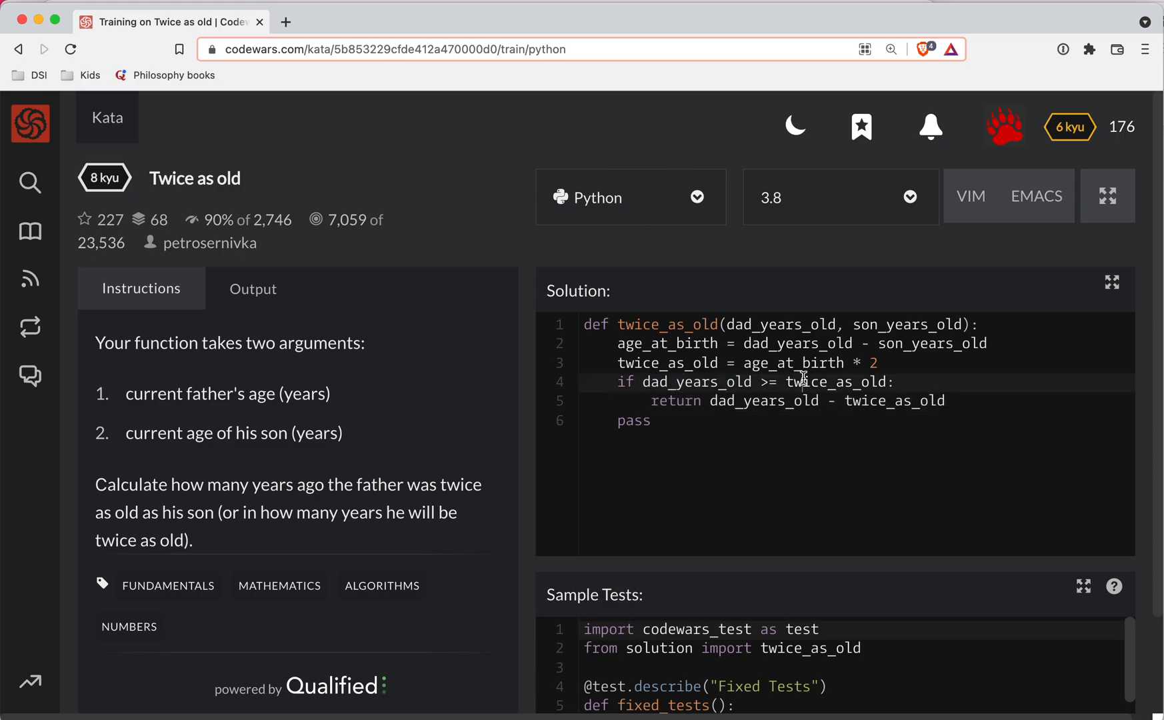
drag(712, 401, 945, 401)
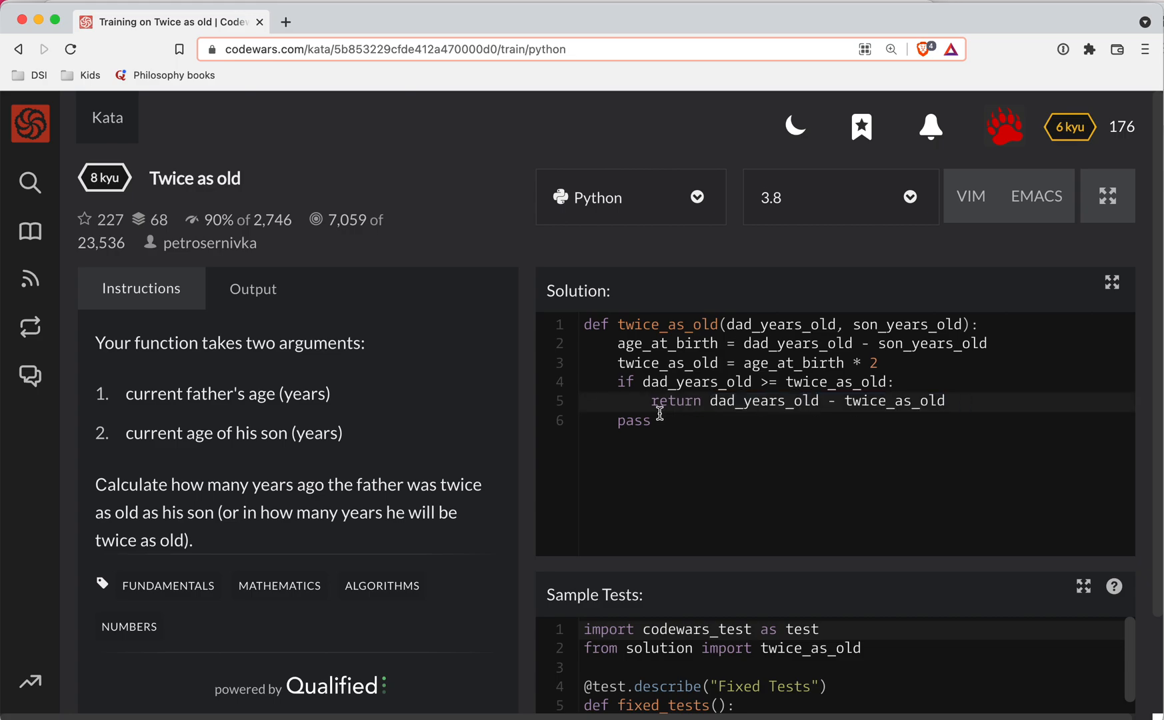
text(e)
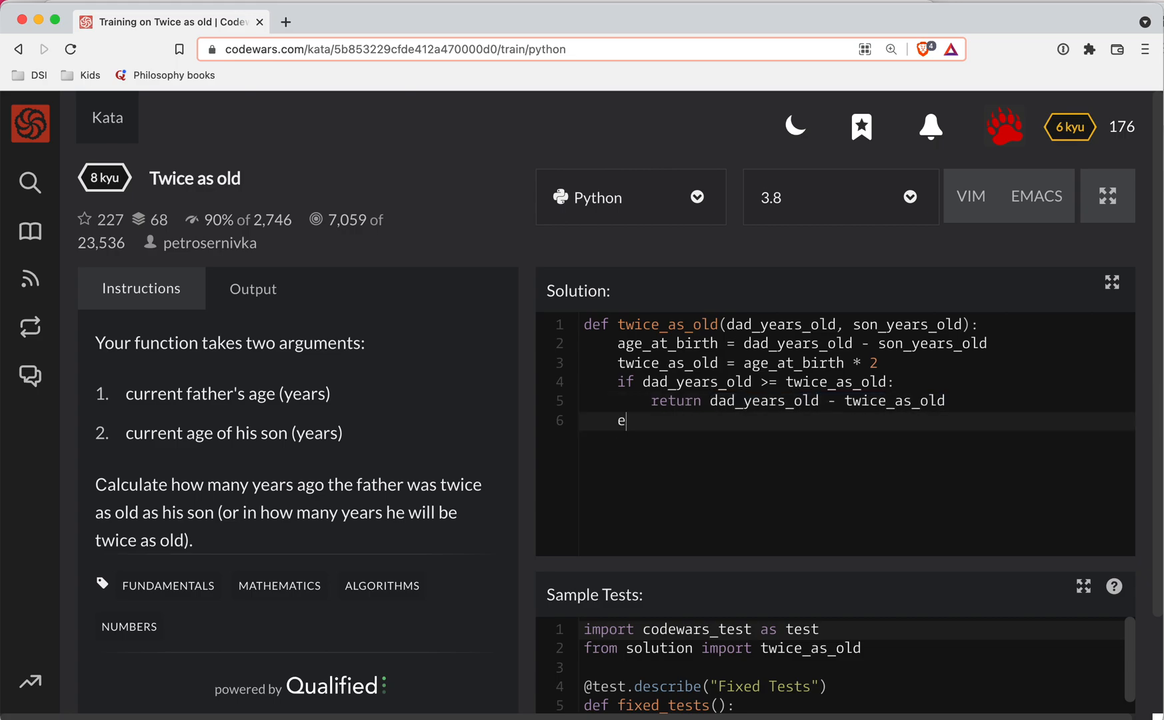
Step: Write the else branch returning twice_as_old - dad_years_old
text(lse:)
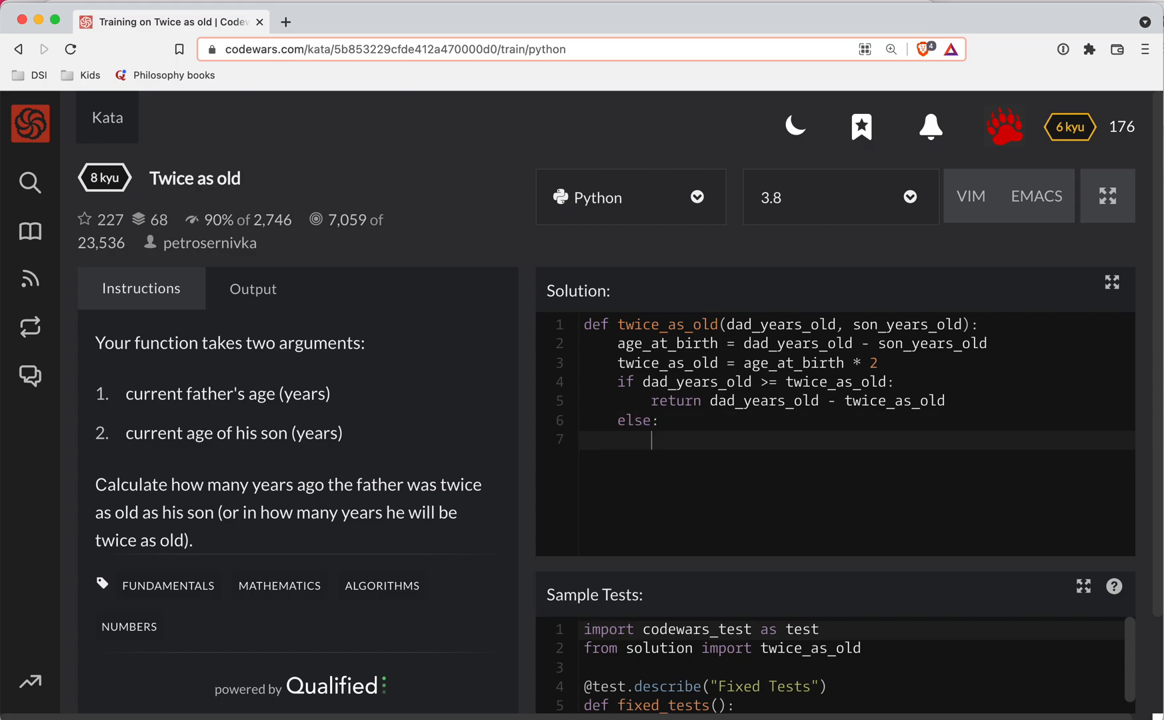
text(return)
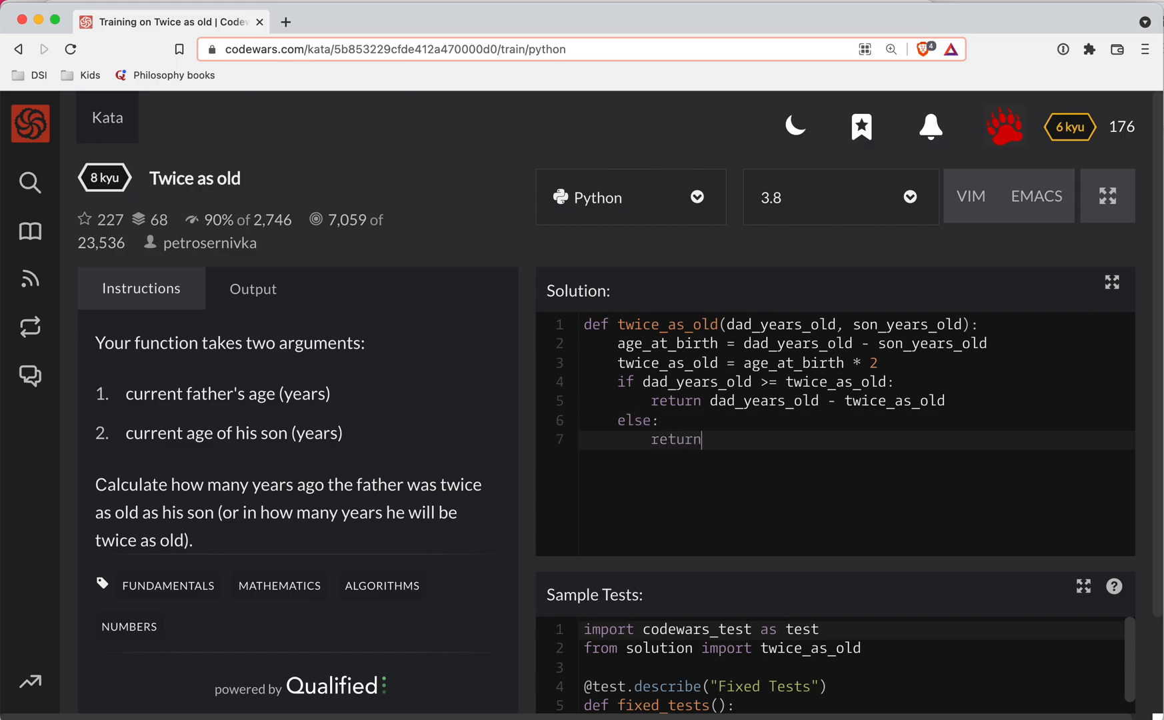
text(twice)
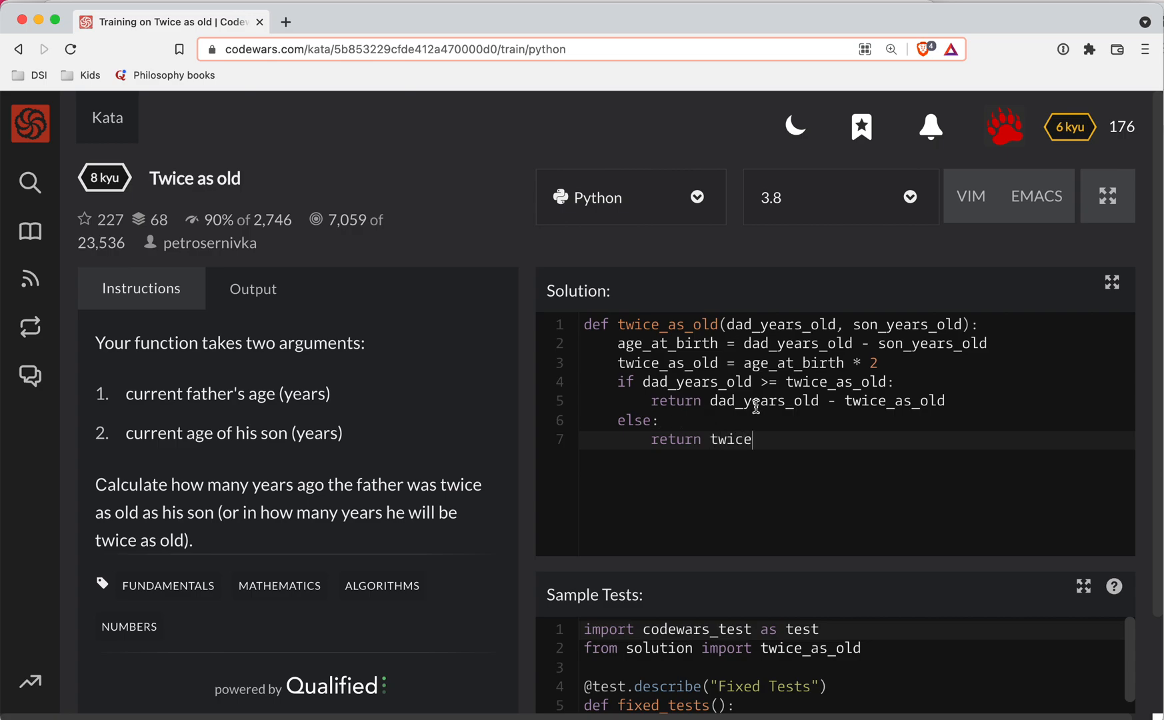
double_click(894, 402)
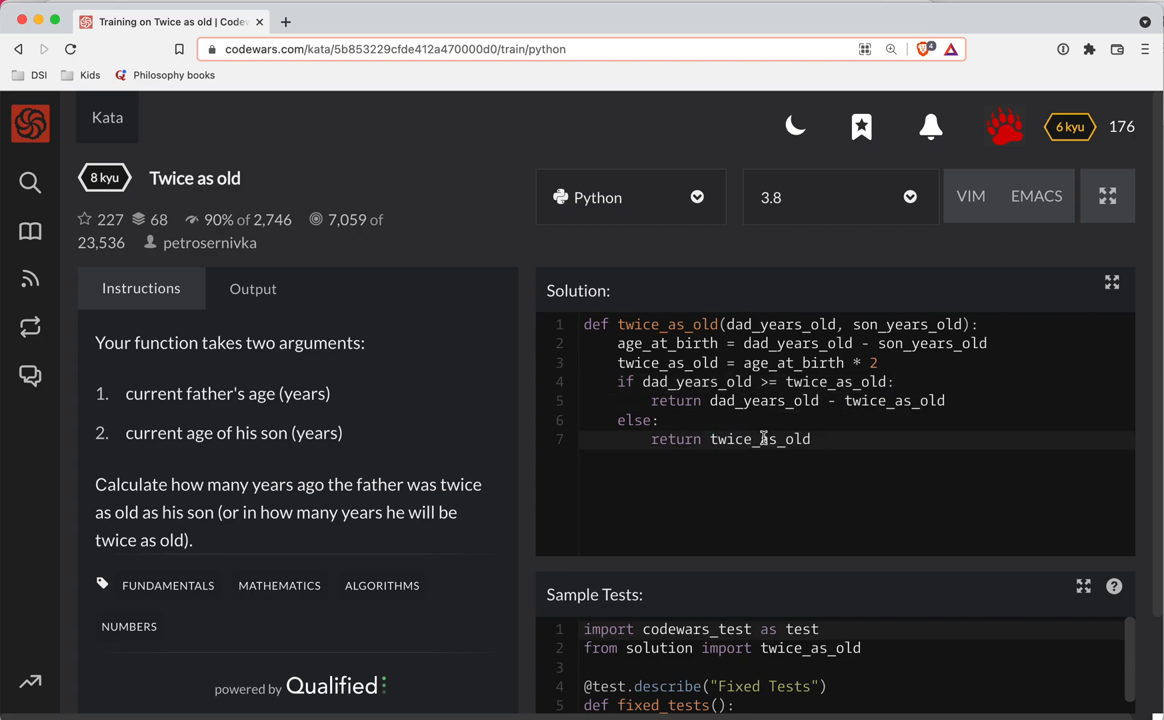
text(- dad_)
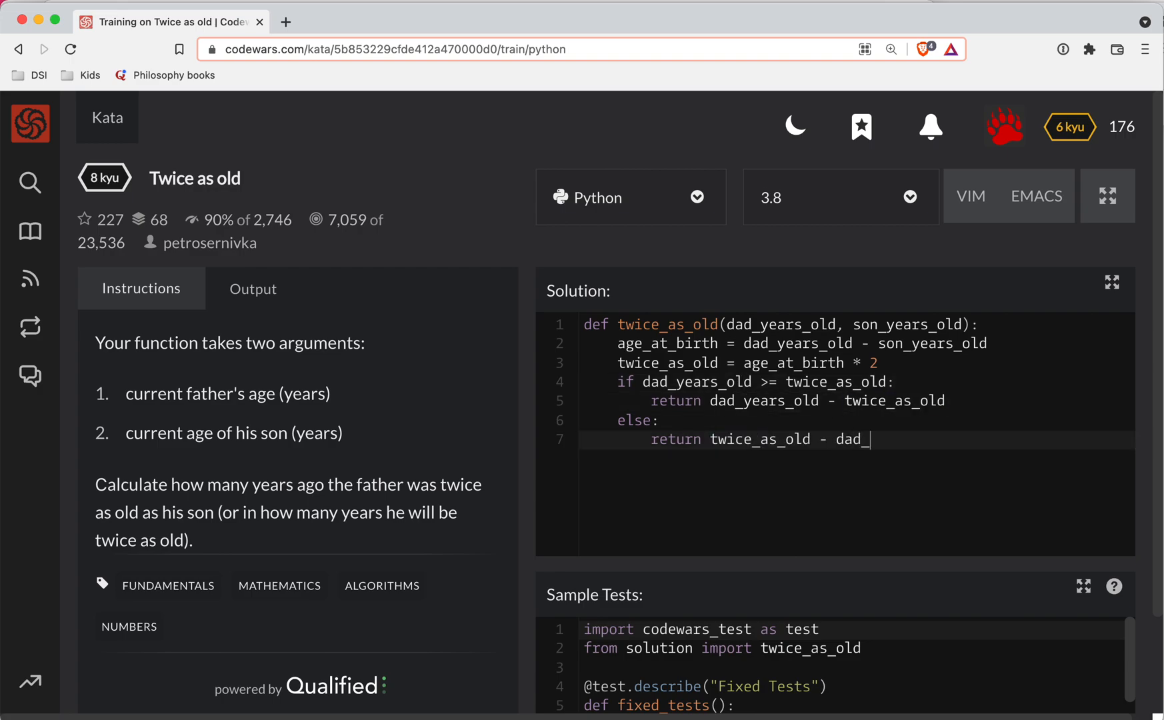
text(years_old)
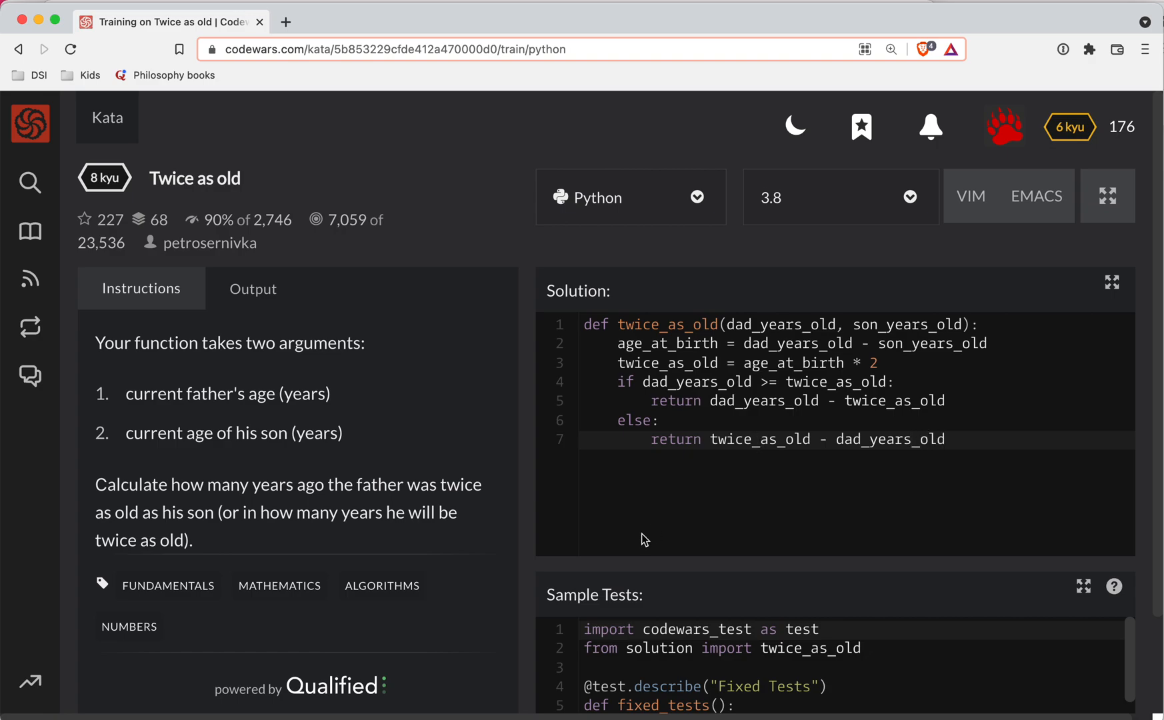
scroll(down, 3)
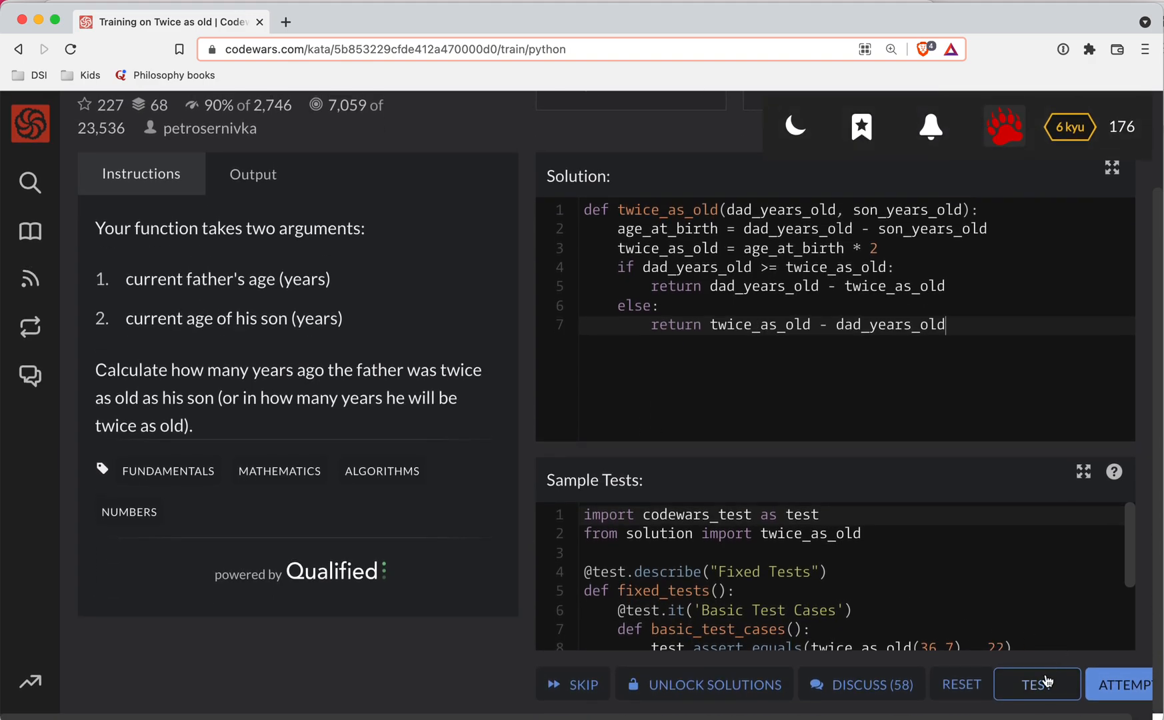
Step: Run the sample tests, all 5 passing, and select the dad_years_old - twice_as_old expression
click(1036, 685)
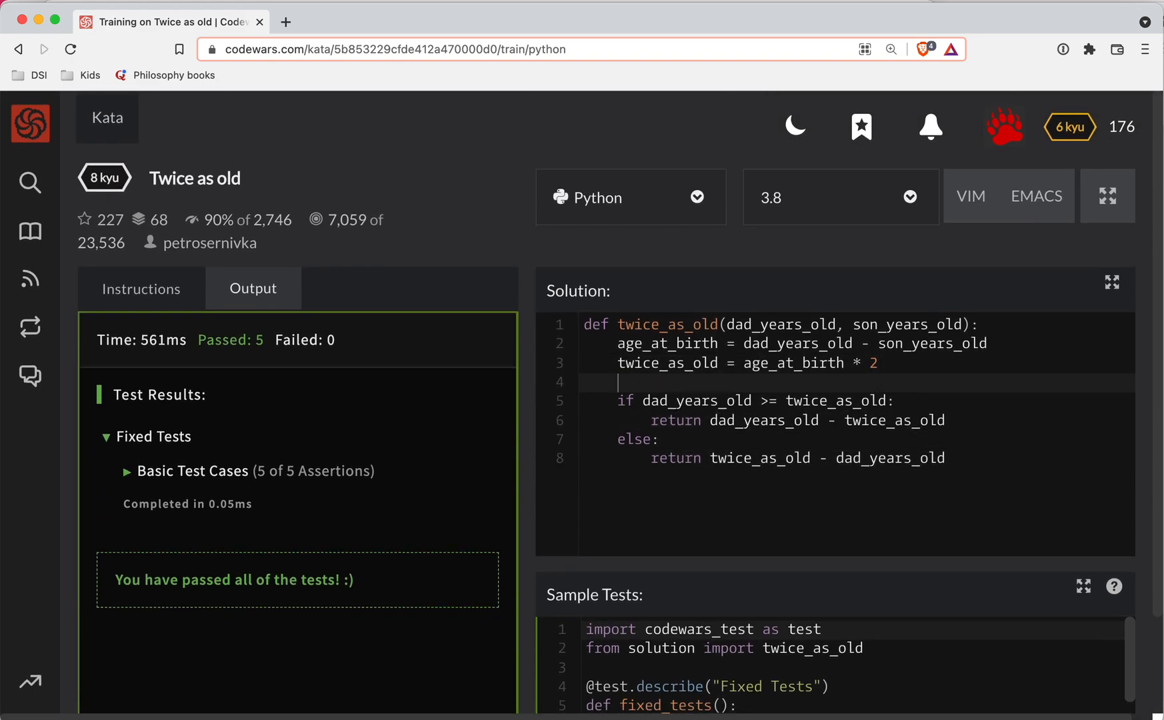
drag(711, 421, 944, 420)
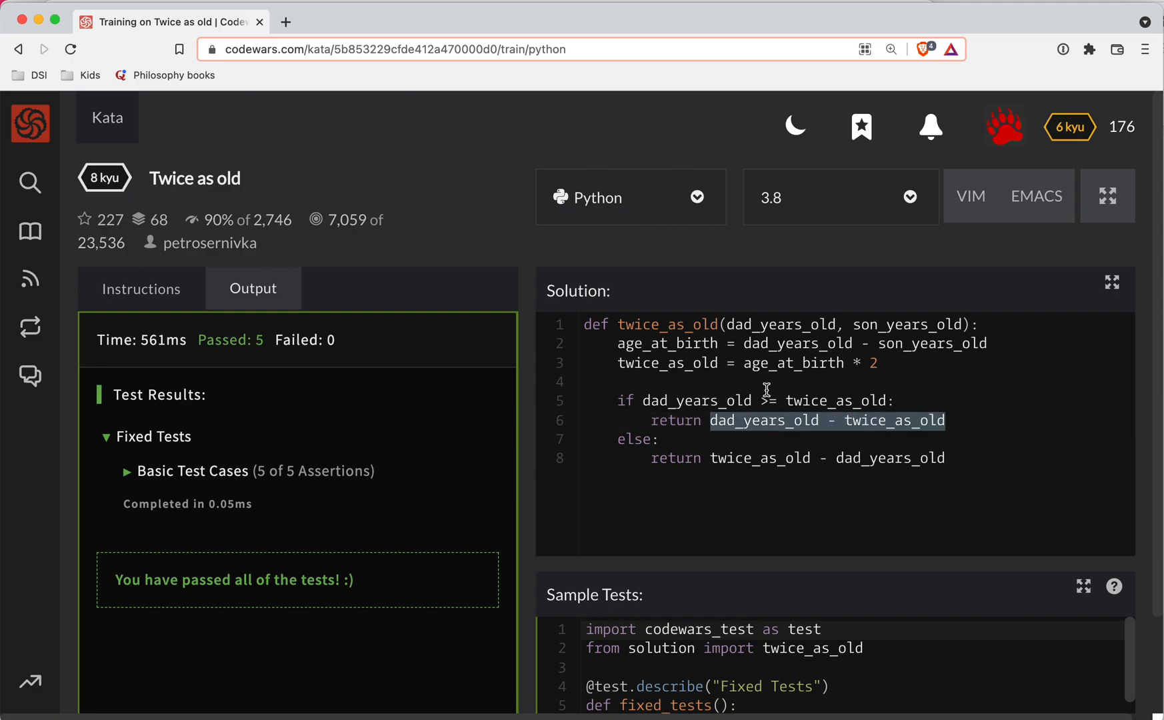
Step: Replace the if/else with 'return abs(dad_years_old - twice_as_old)'
text(retur)
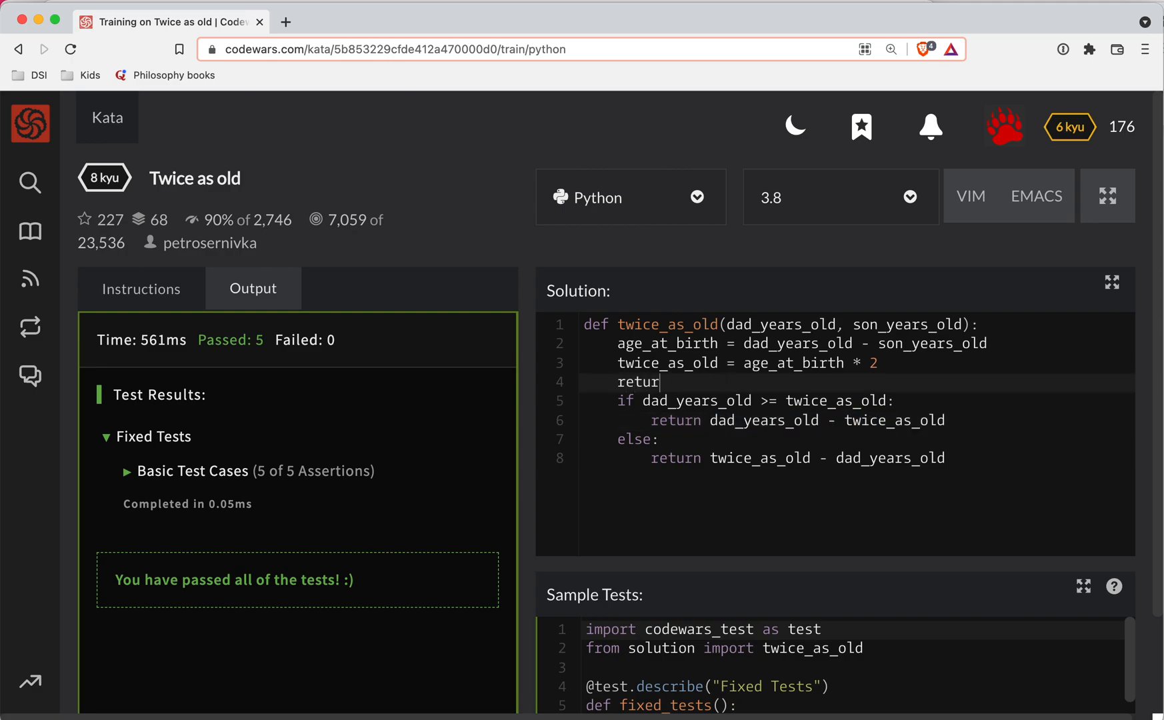
text(abs()
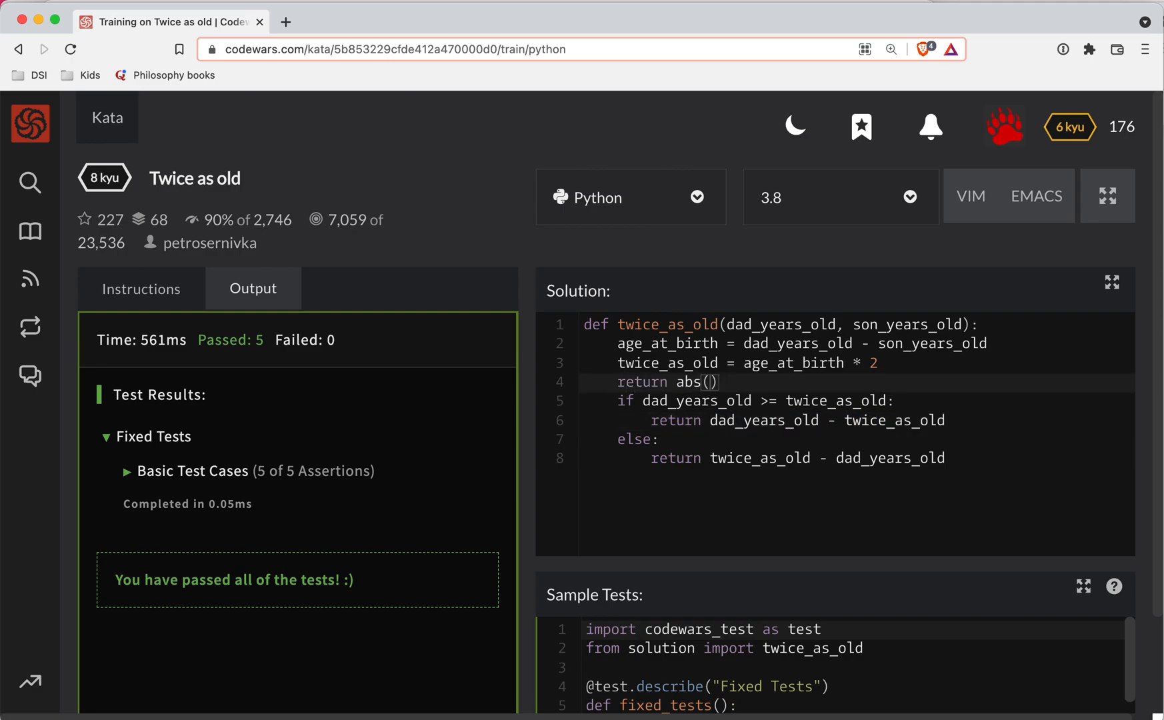
text(dad_years_old - twice_as_old)
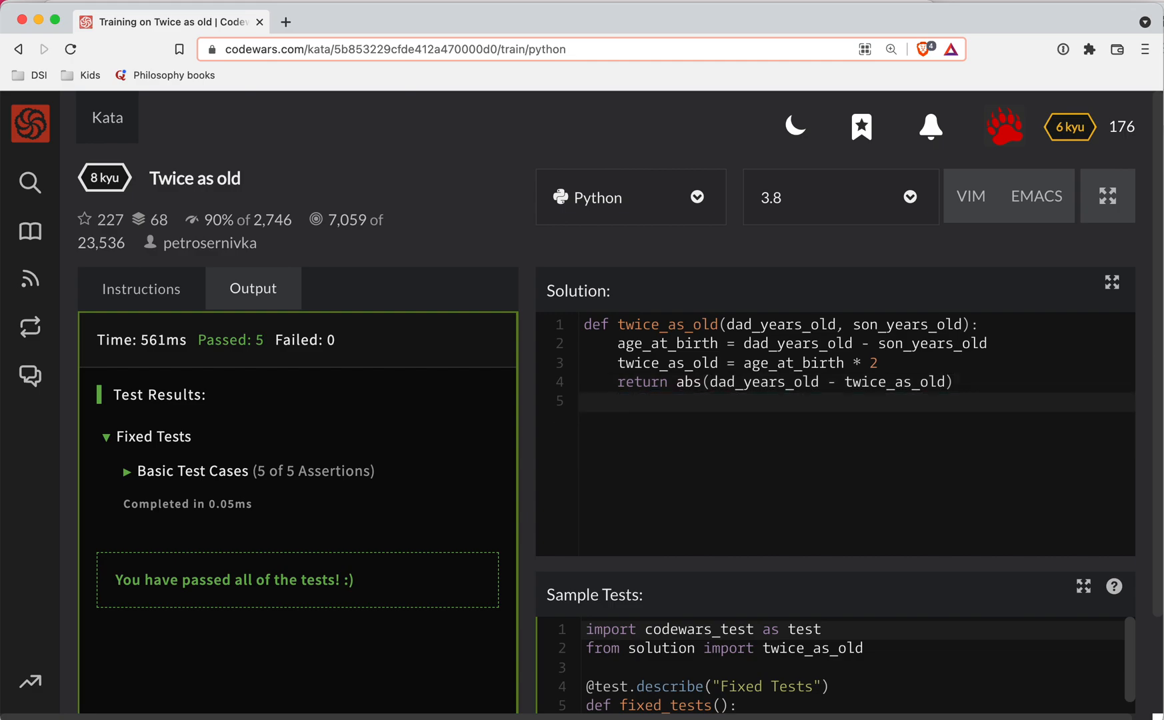
right_click(534, 579)
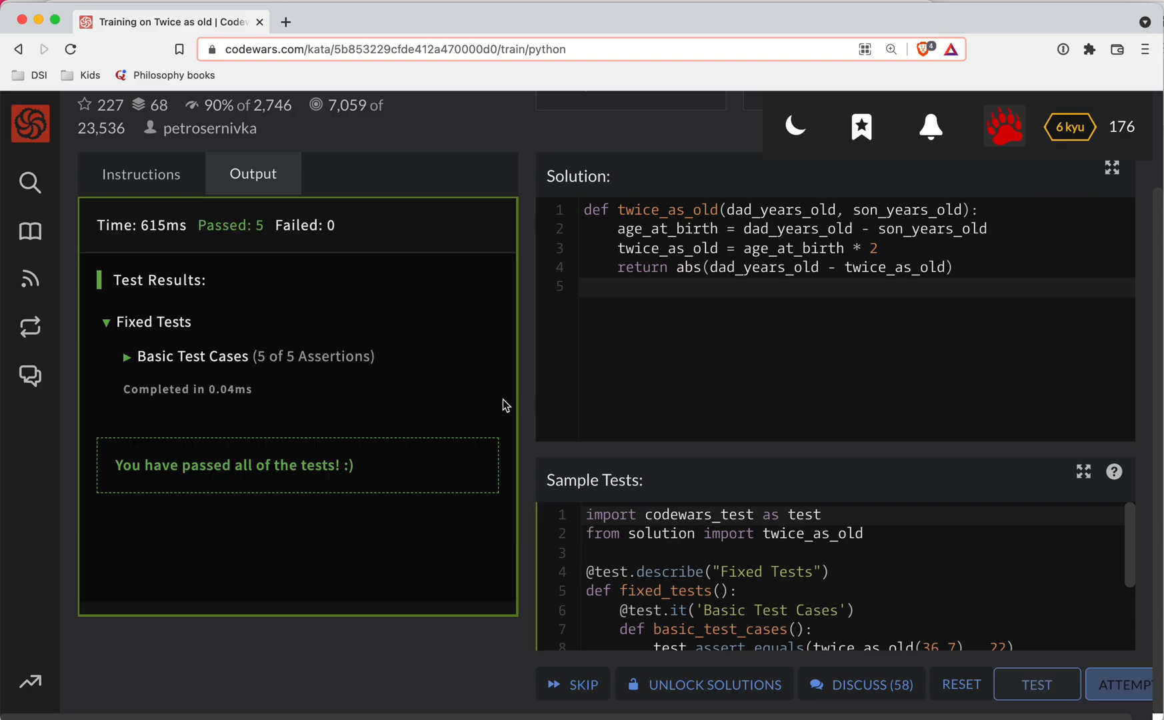
mouse_move(1123, 684)
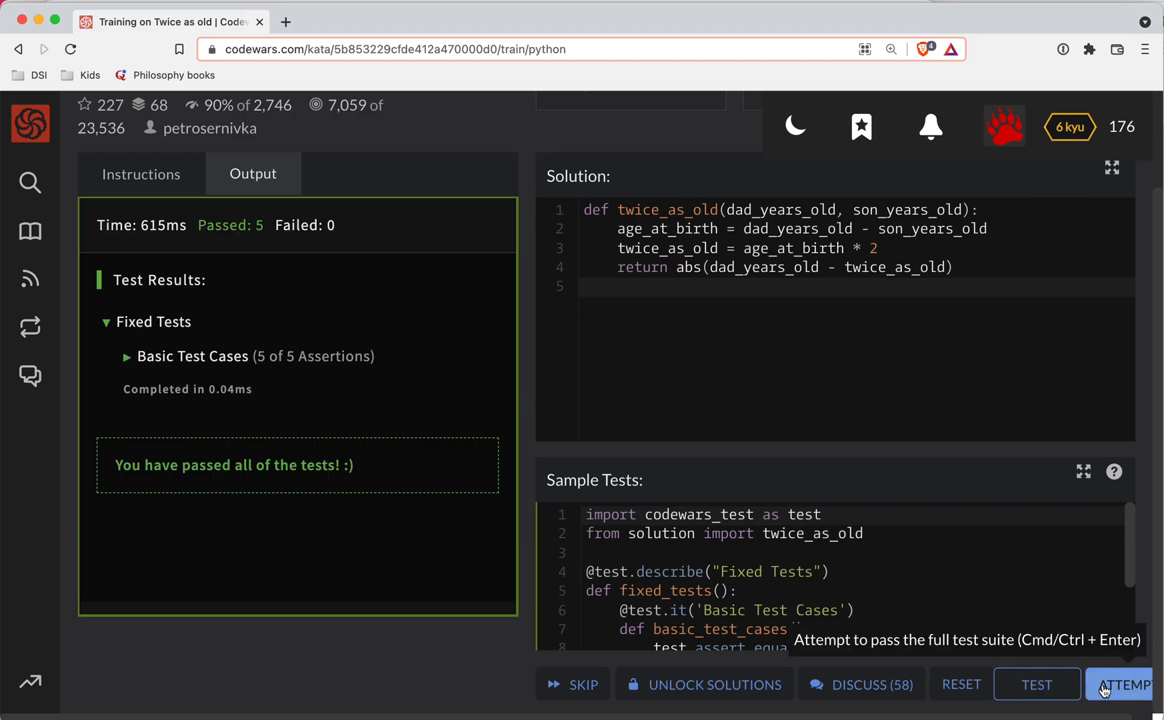
Step: Submit the abs-based solution as a full attempt
click(1128, 684)
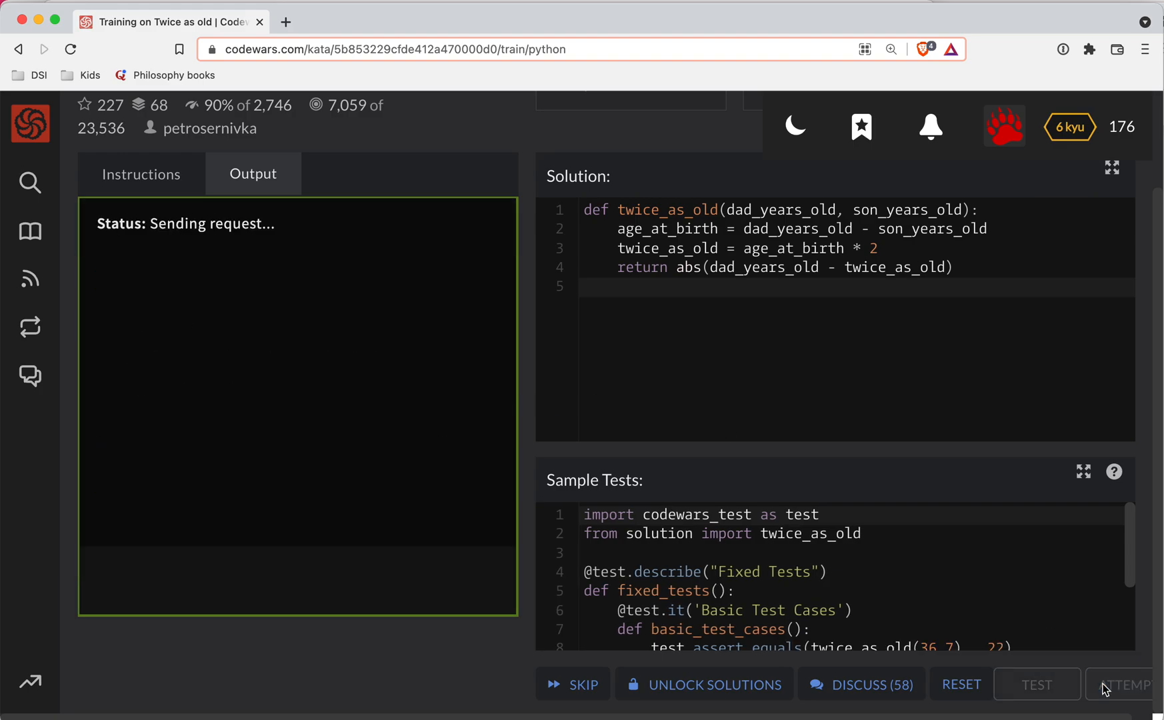